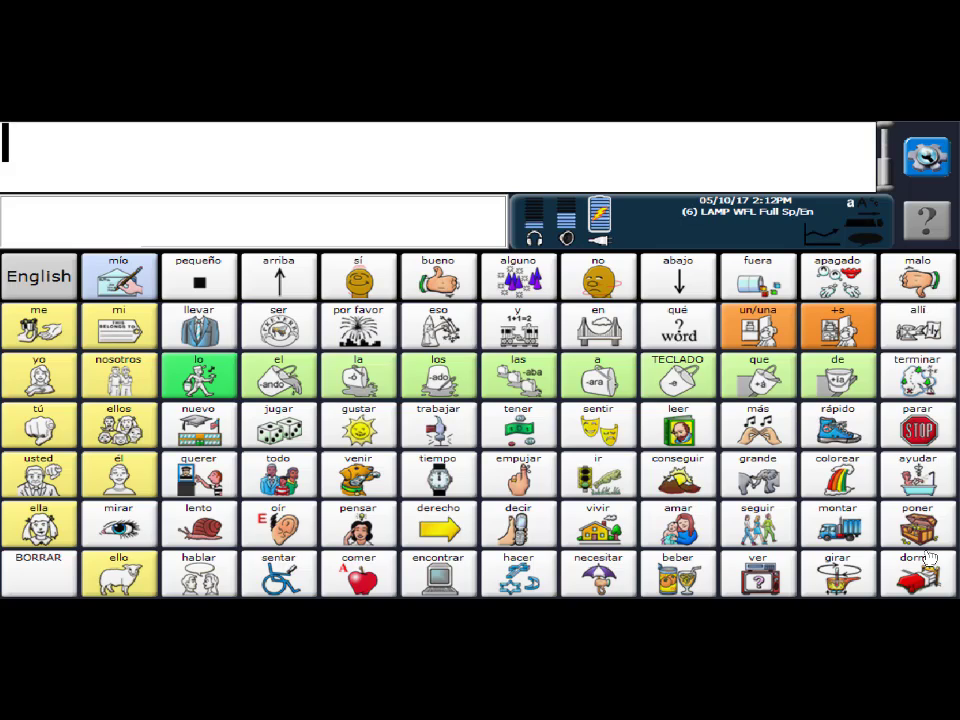
pyautogui.moveTo(456, 504)
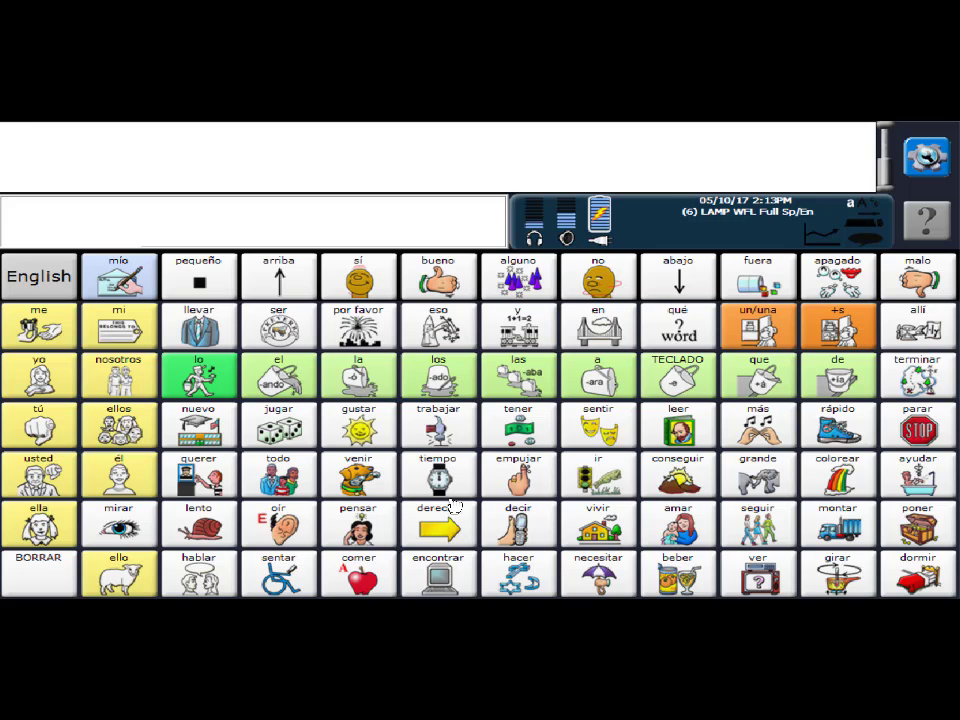
pyautogui.moveTo(664, 568)
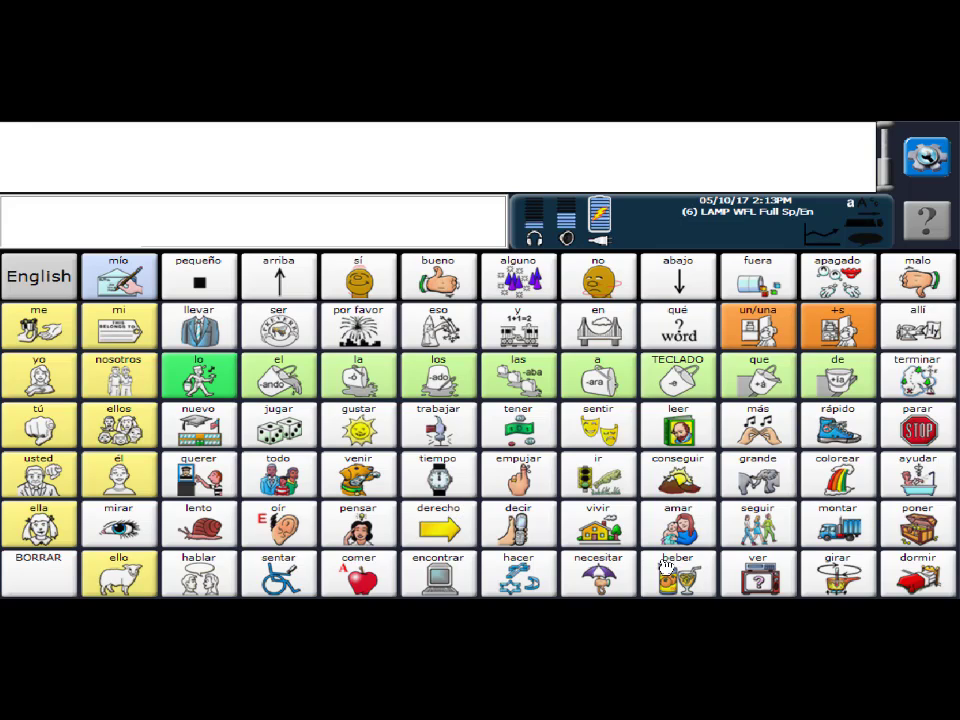
pyautogui.moveTo(448, 418)
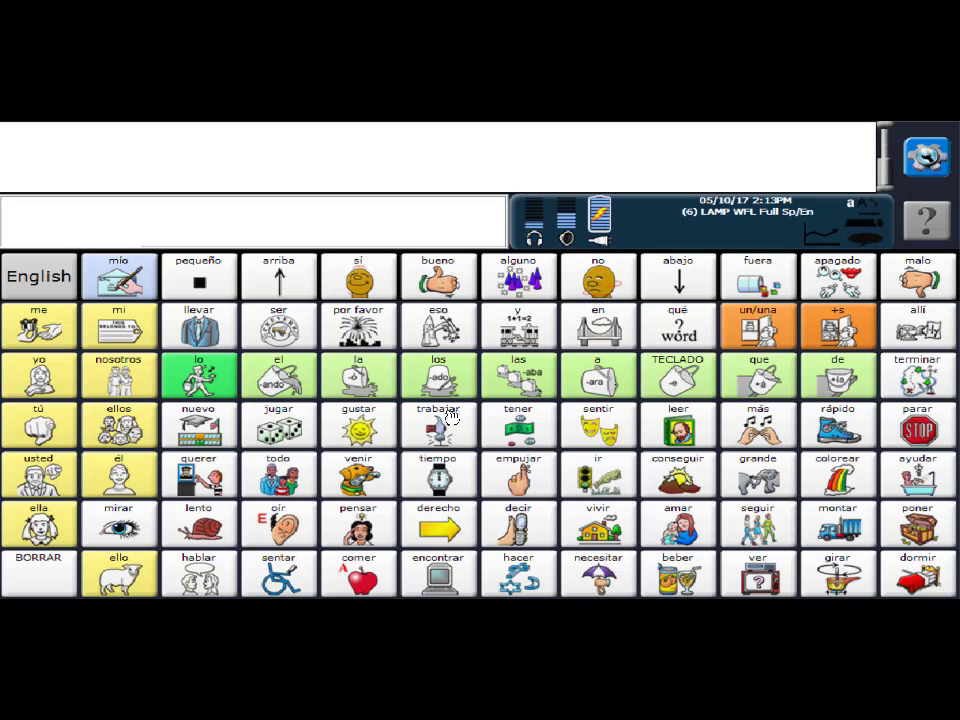
# Step: Go to the Spanish beber page of drink words
pyautogui.click(678, 572)
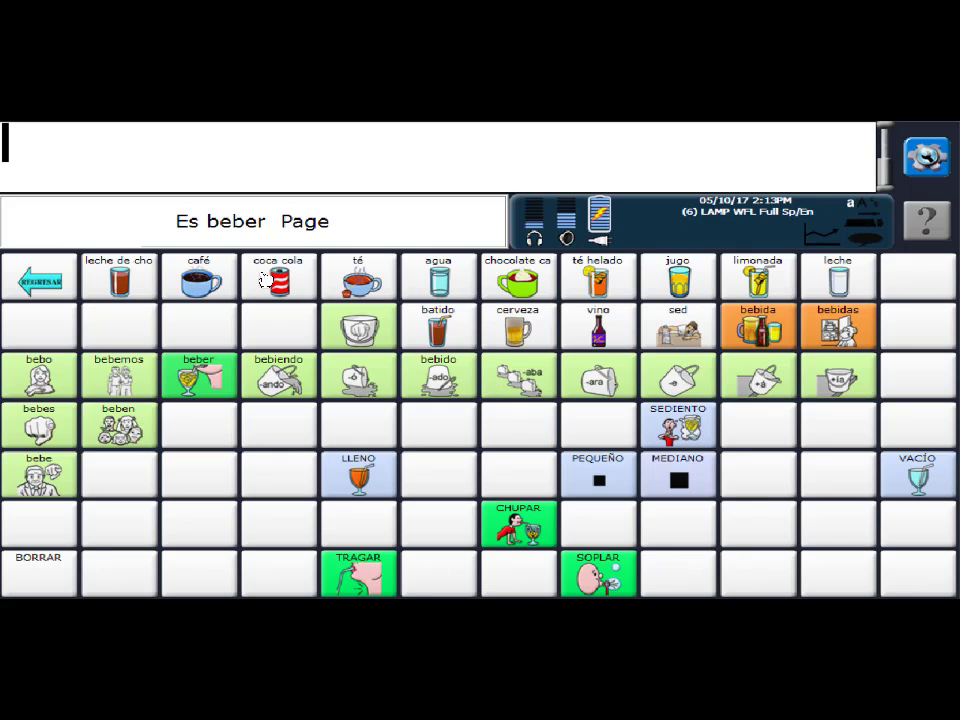
pyautogui.moveTo(690, 284)
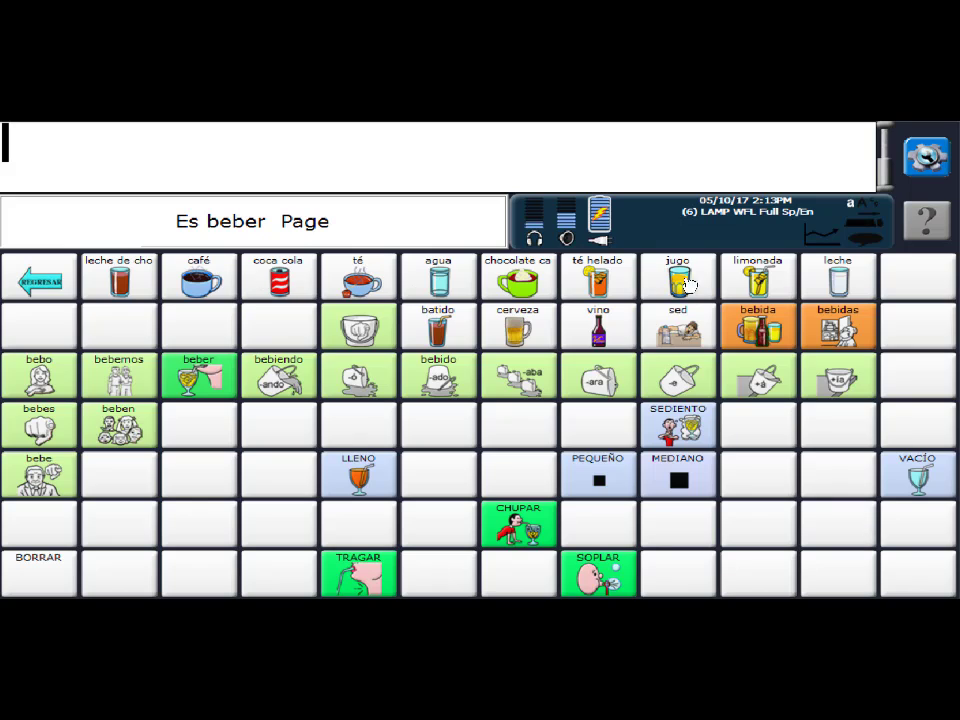
pyautogui.moveTo(930, 268)
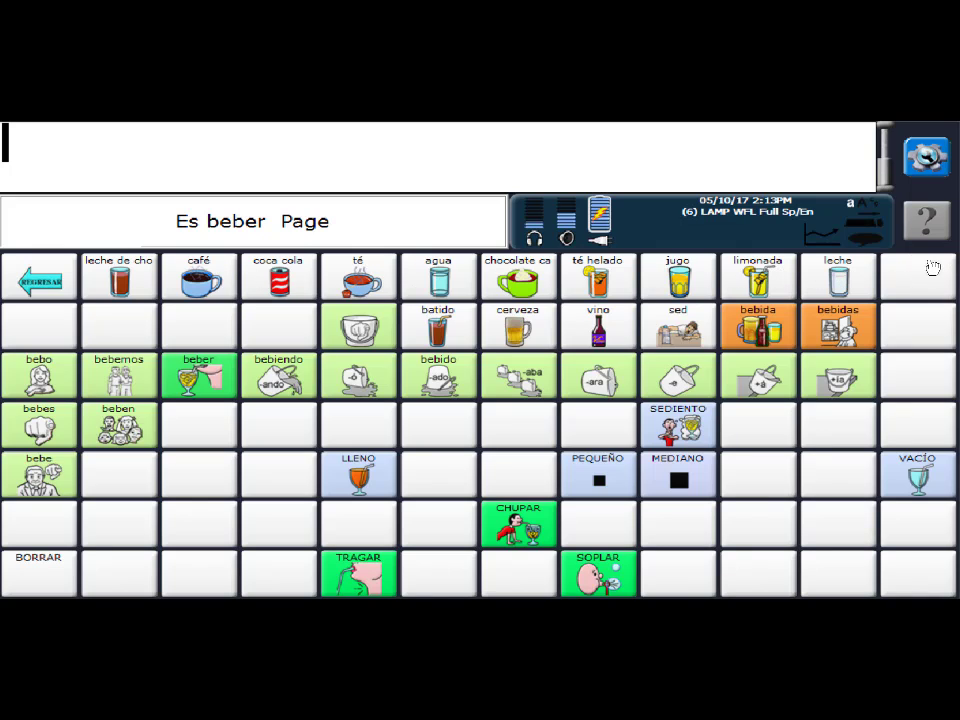
pyautogui.moveTo(288, 336)
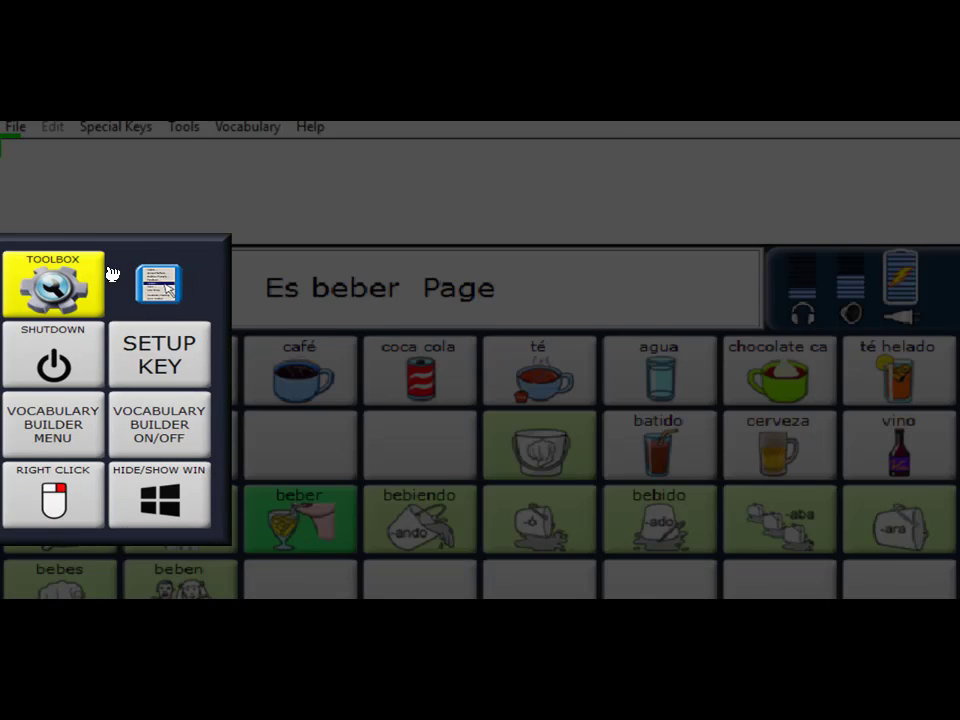
# Step: Enter key-editing mode to pick the empty key after leche
pyautogui.click(158, 352)
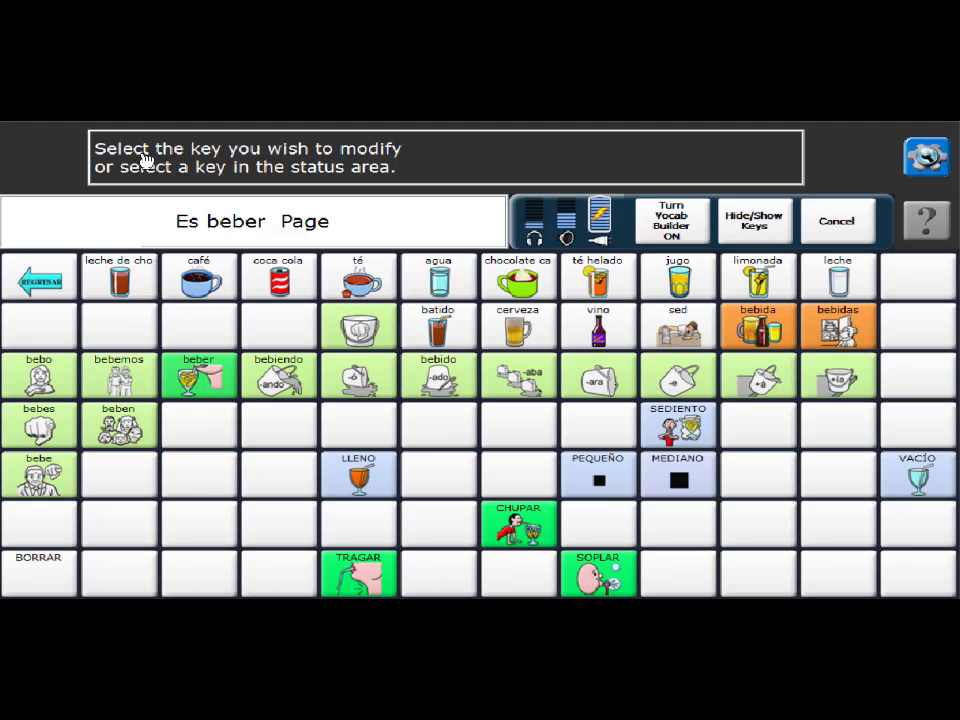
pyautogui.moveTo(918, 296)
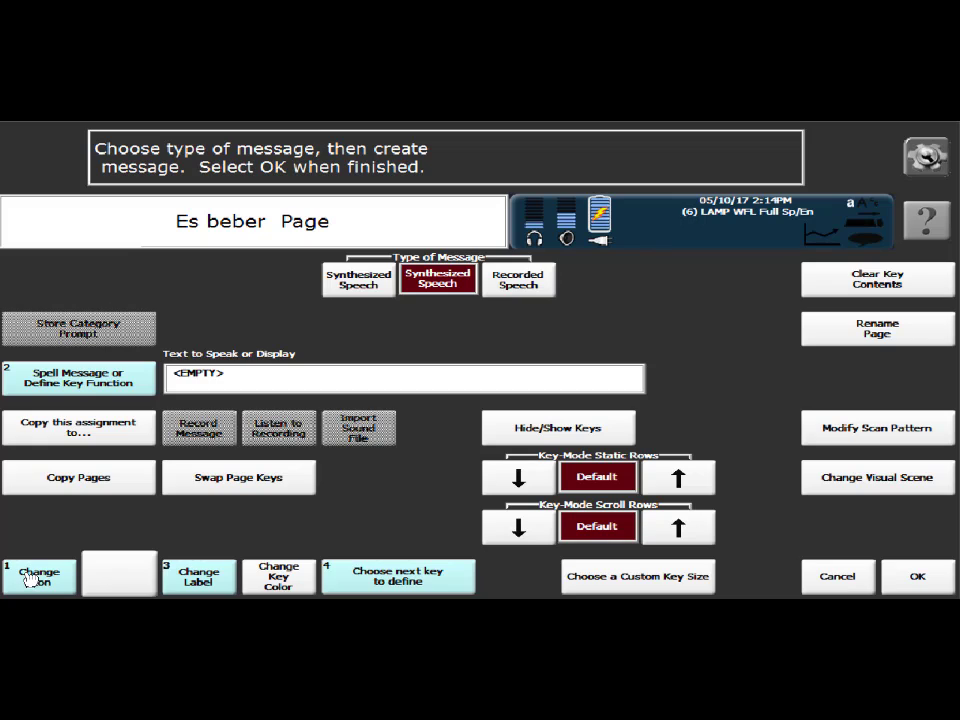
pyautogui.moveTo(32, 532)
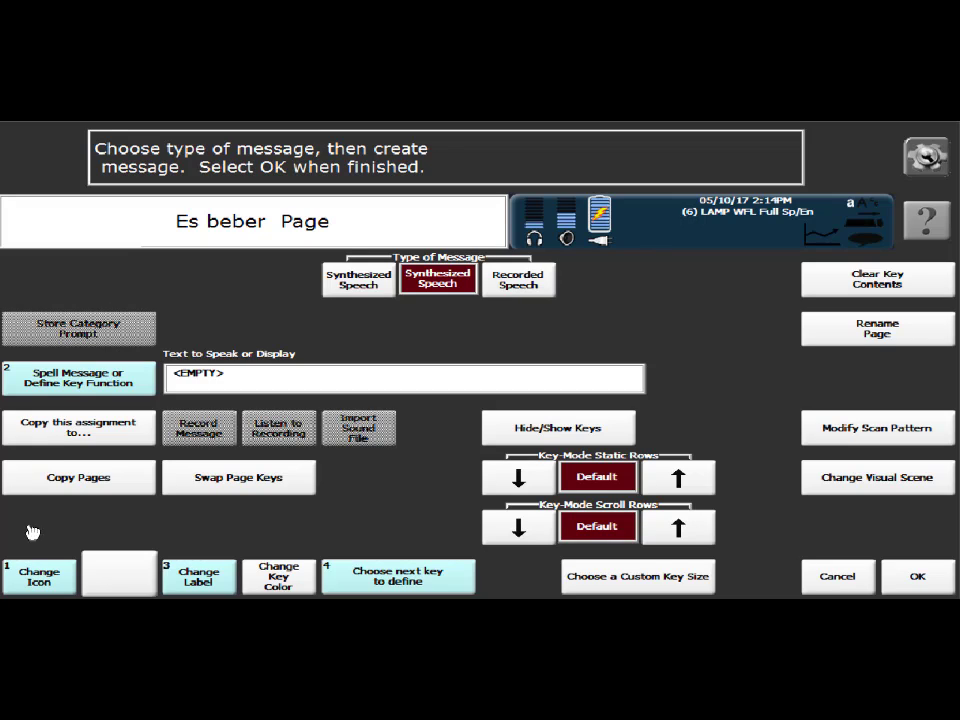
pyautogui.moveTo(184, 596)
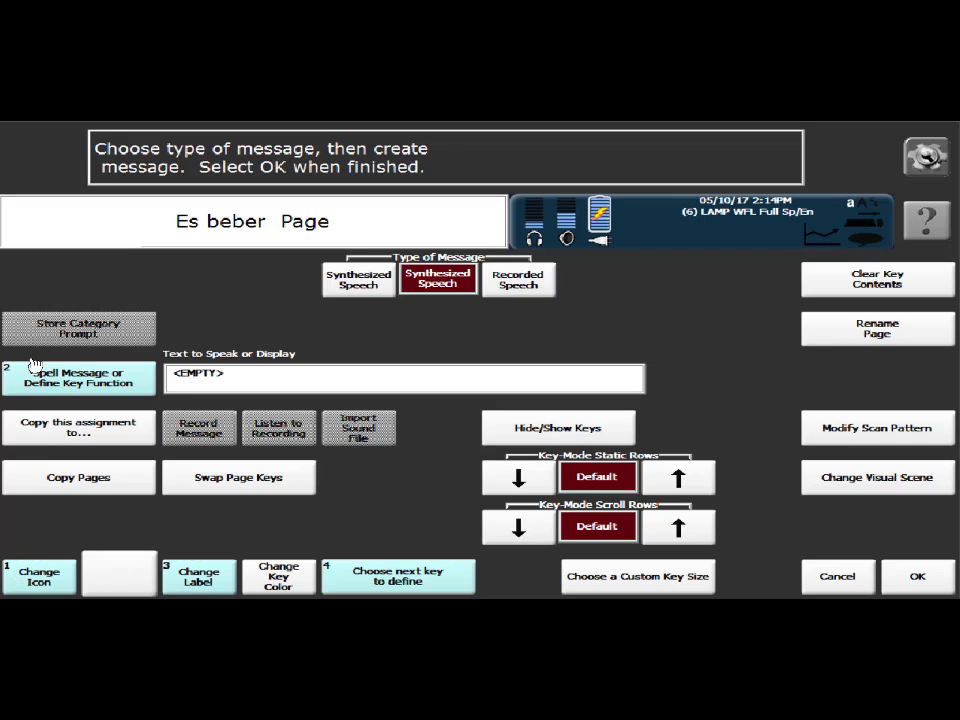
pyautogui.moveTo(56, 590)
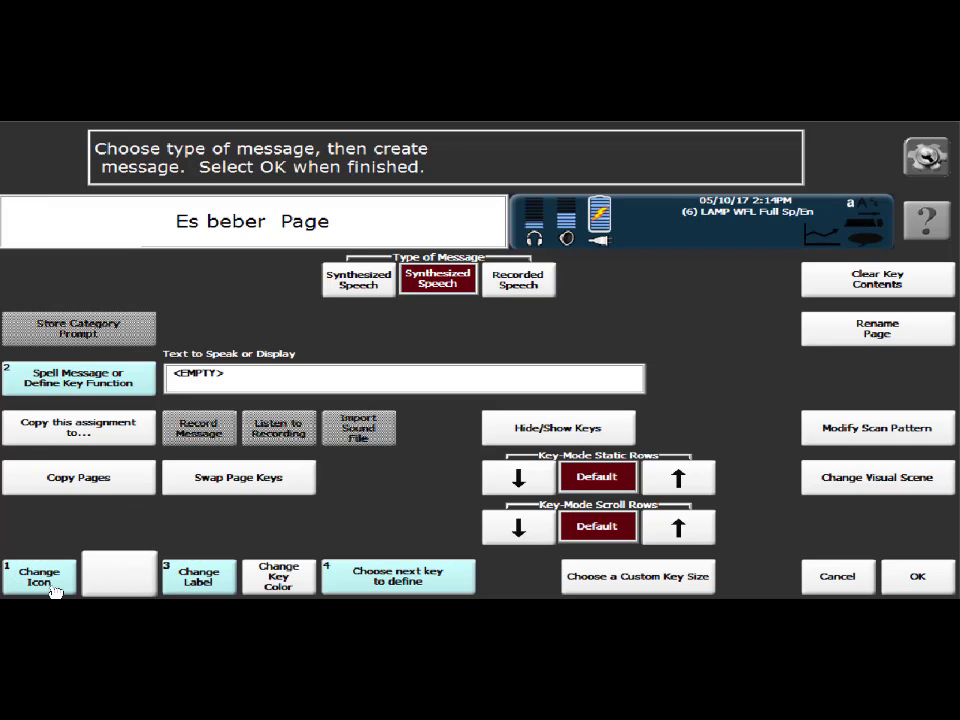
# Step: Search icons for 'agua' and assign the agua de jamaica picture to the key
pyautogui.click(40, 576)
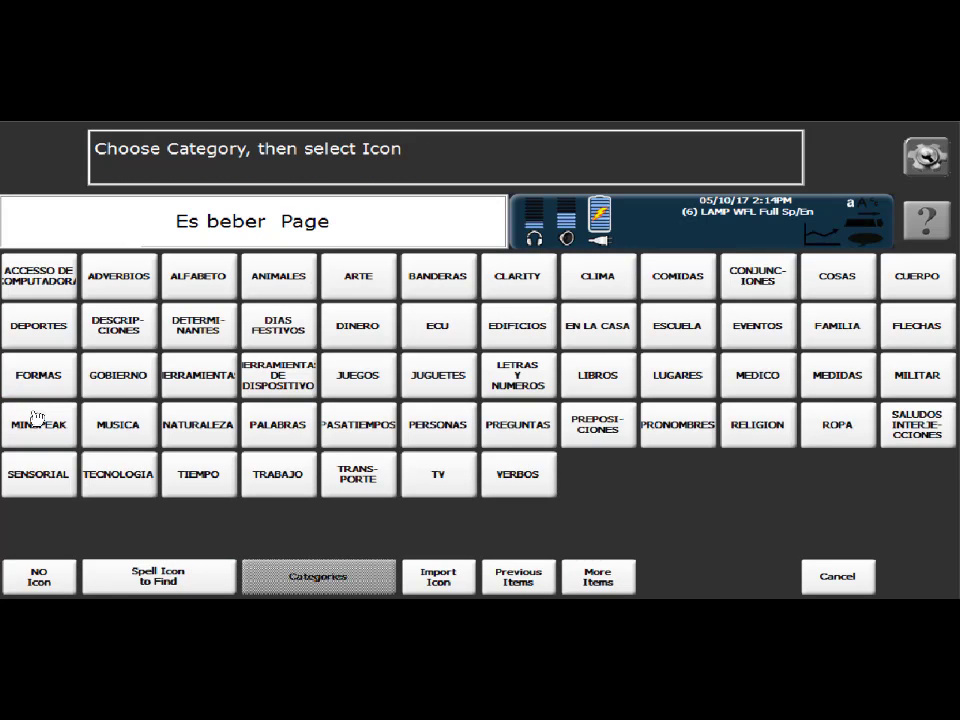
pyautogui.moveTo(150, 580)
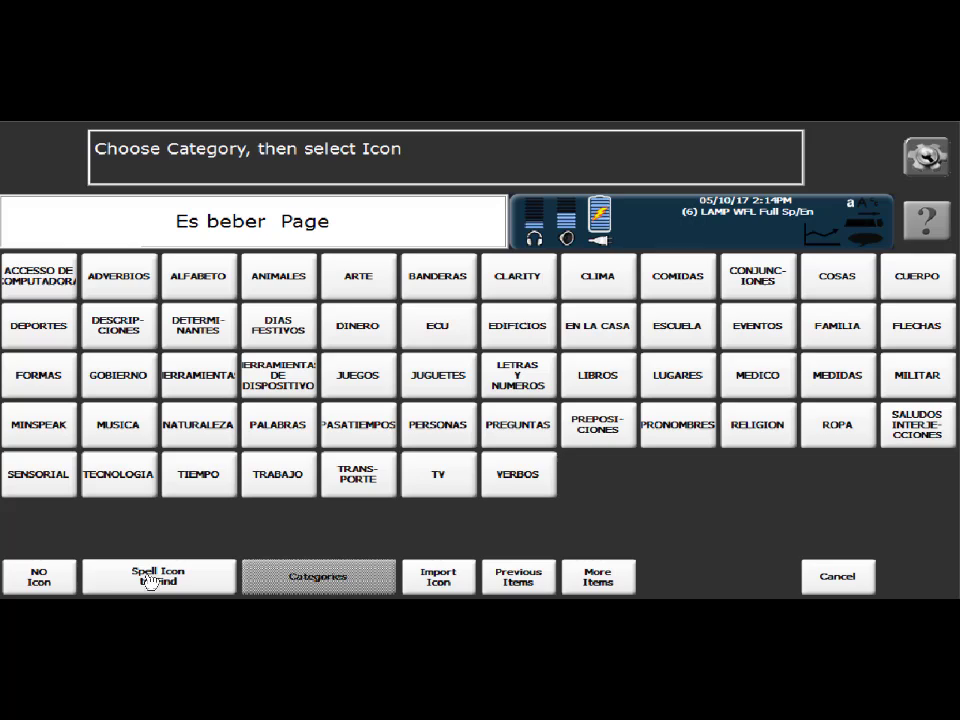
pyautogui.moveTo(200, 480)
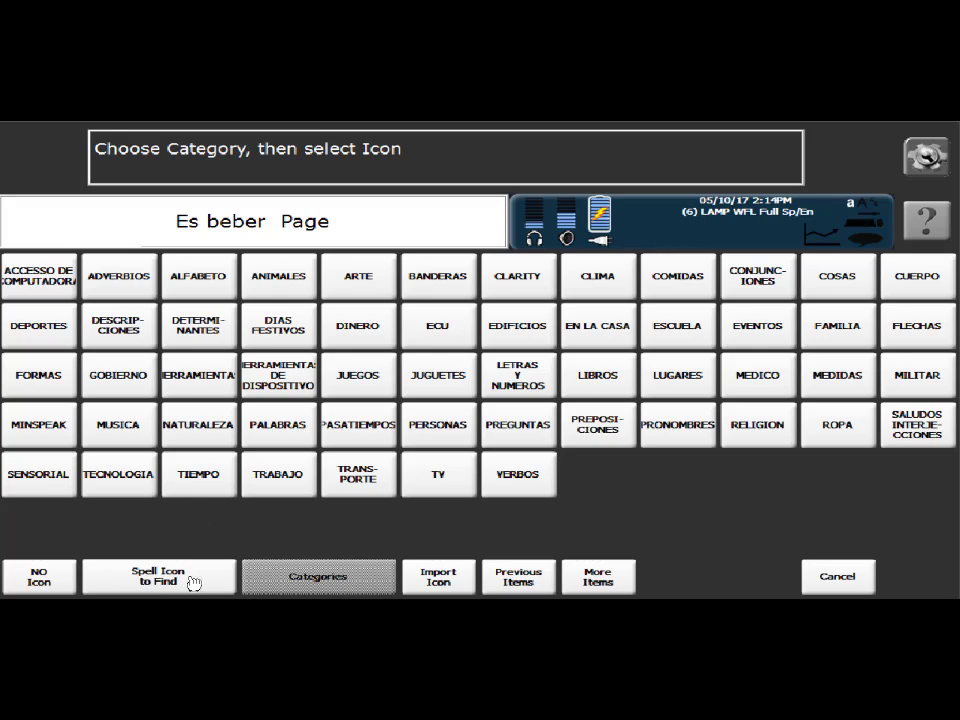
pyautogui.moveTo(178, 582)
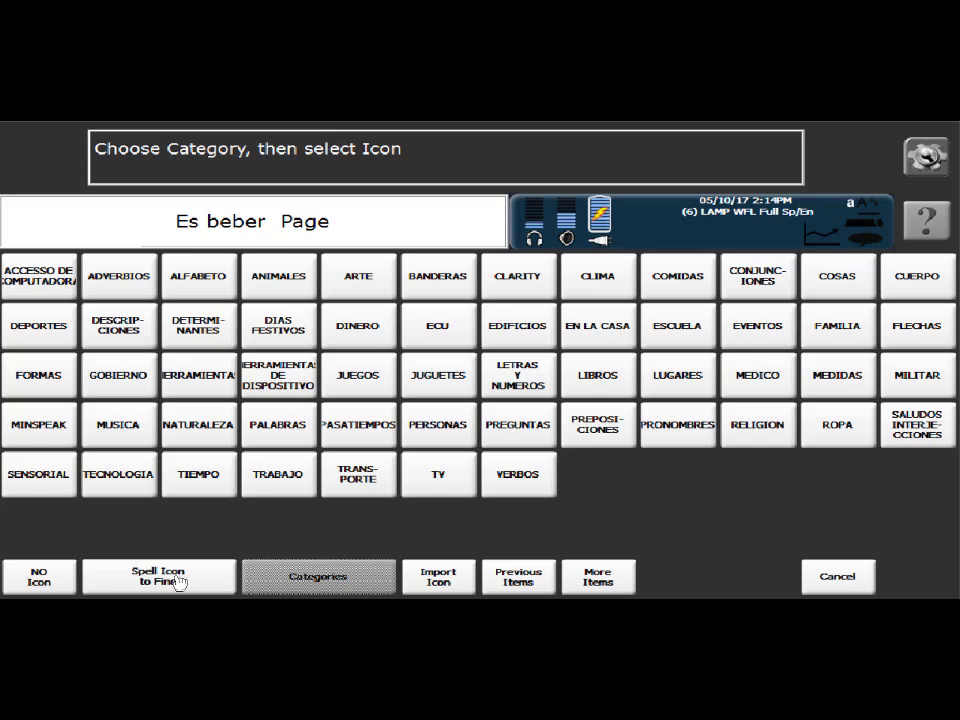
pyautogui.click(158, 576)
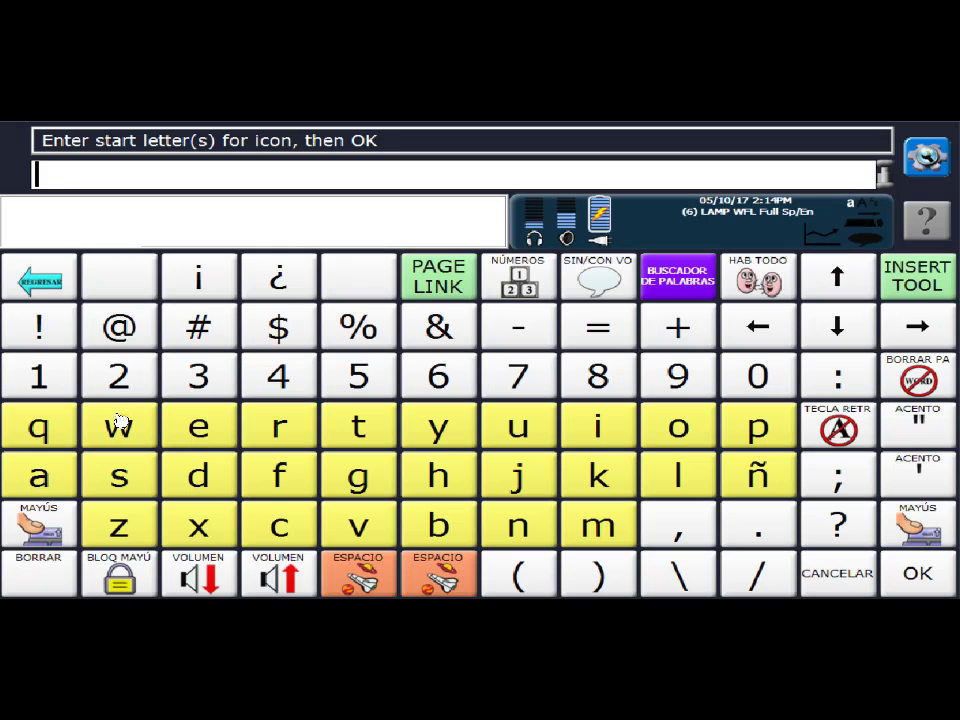
pyautogui.moveTo(56, 478)
pyautogui.write('agua')
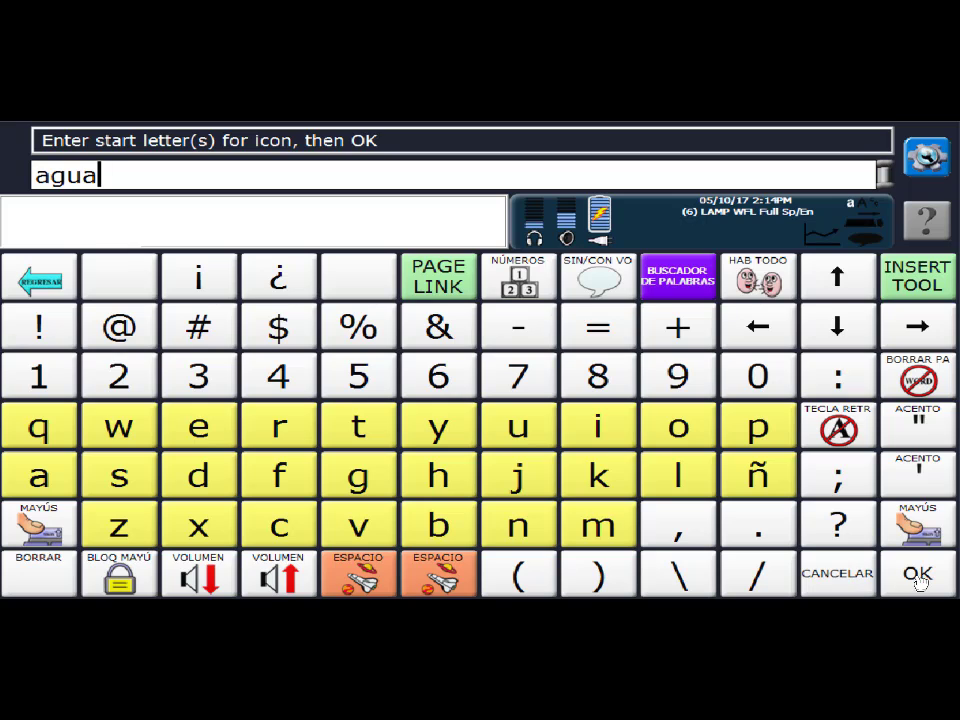
pyautogui.click(916, 572)
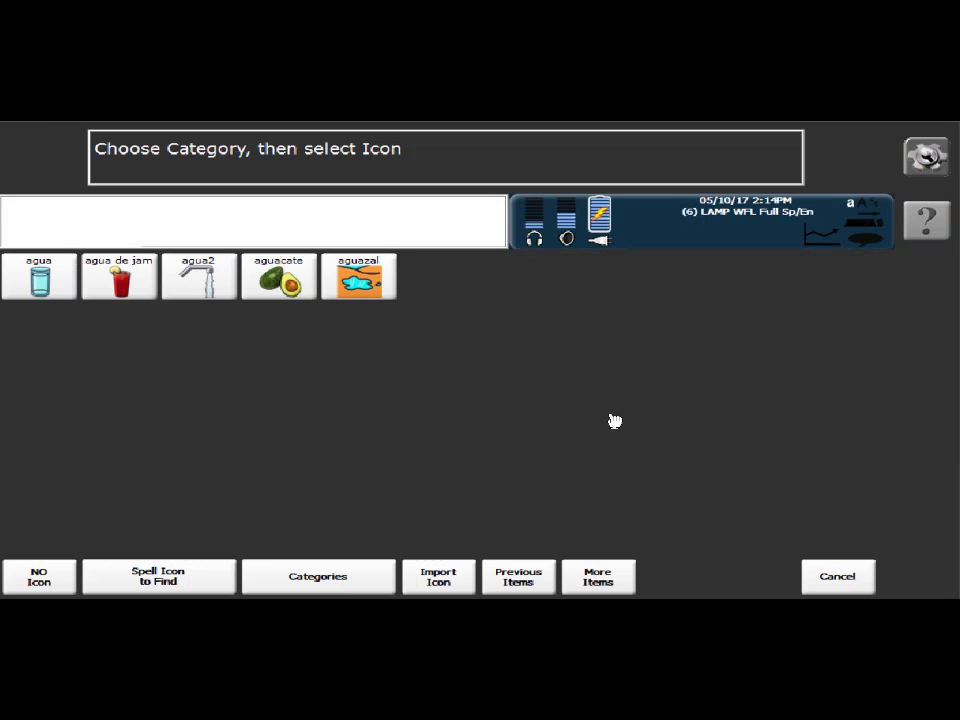
pyautogui.moveTo(78, 382)
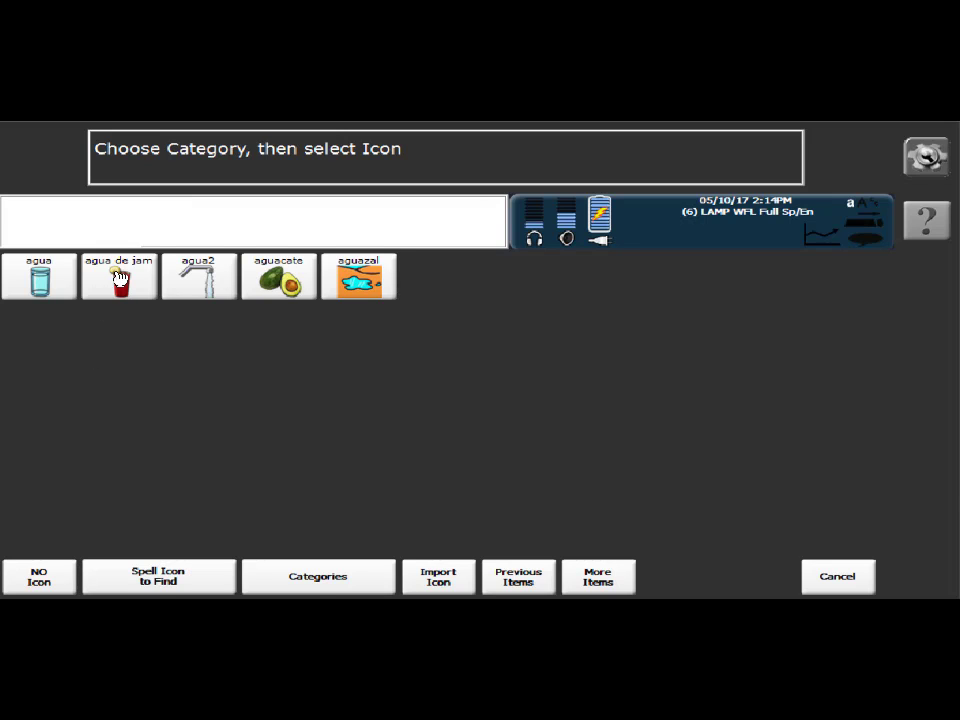
pyautogui.click(118, 276)
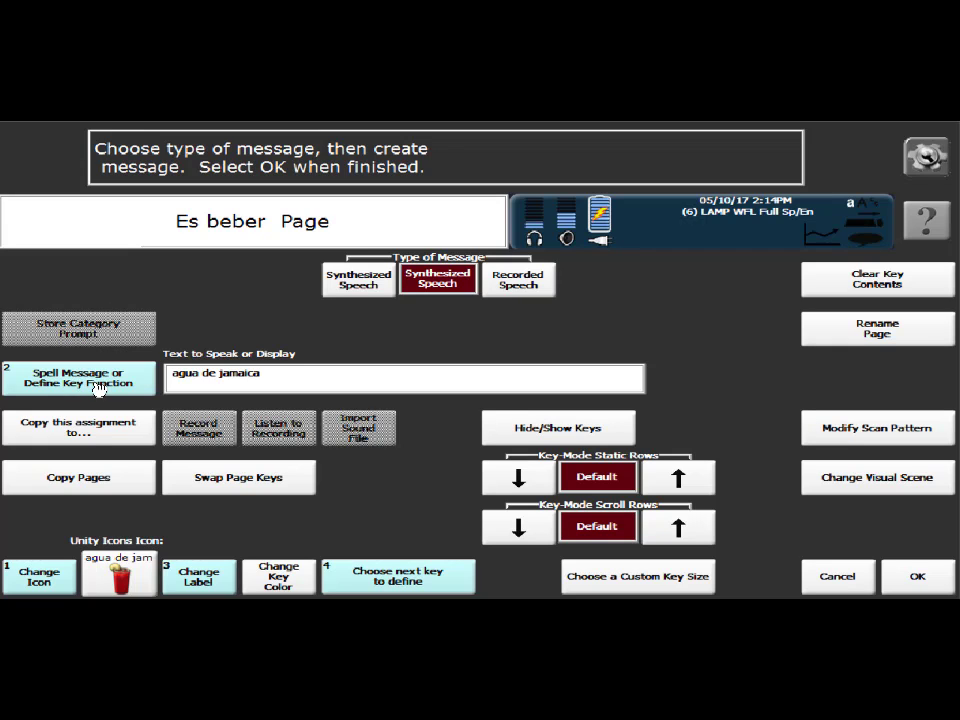
# Step: Retype the key's spoken message from agua de jamaica to agua fresca
pyautogui.click(78, 378)
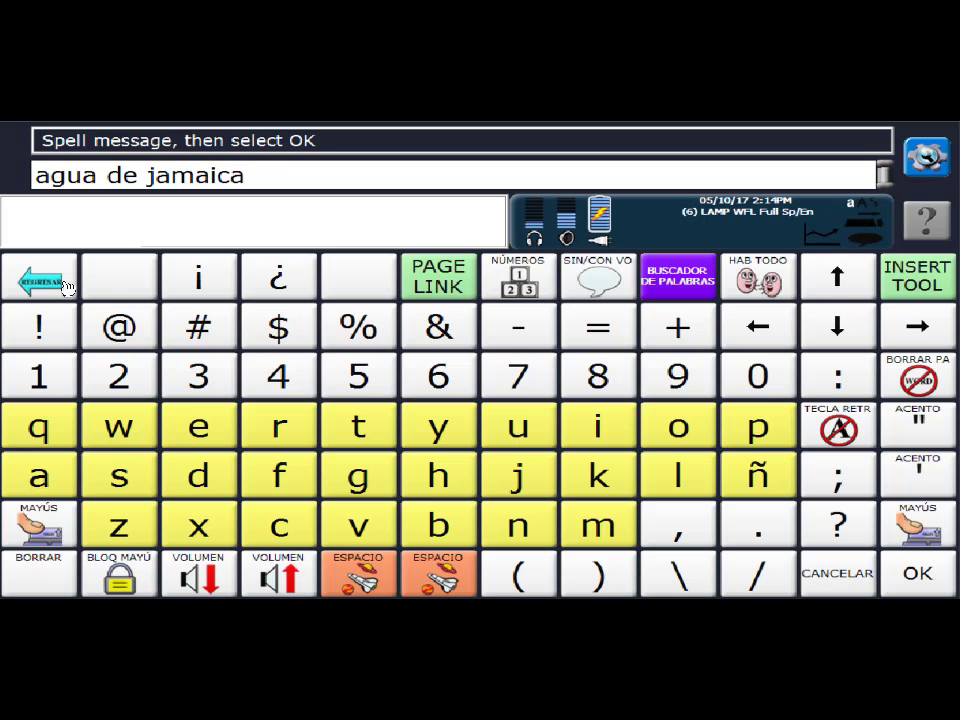
pyautogui.moveTo(42, 576)
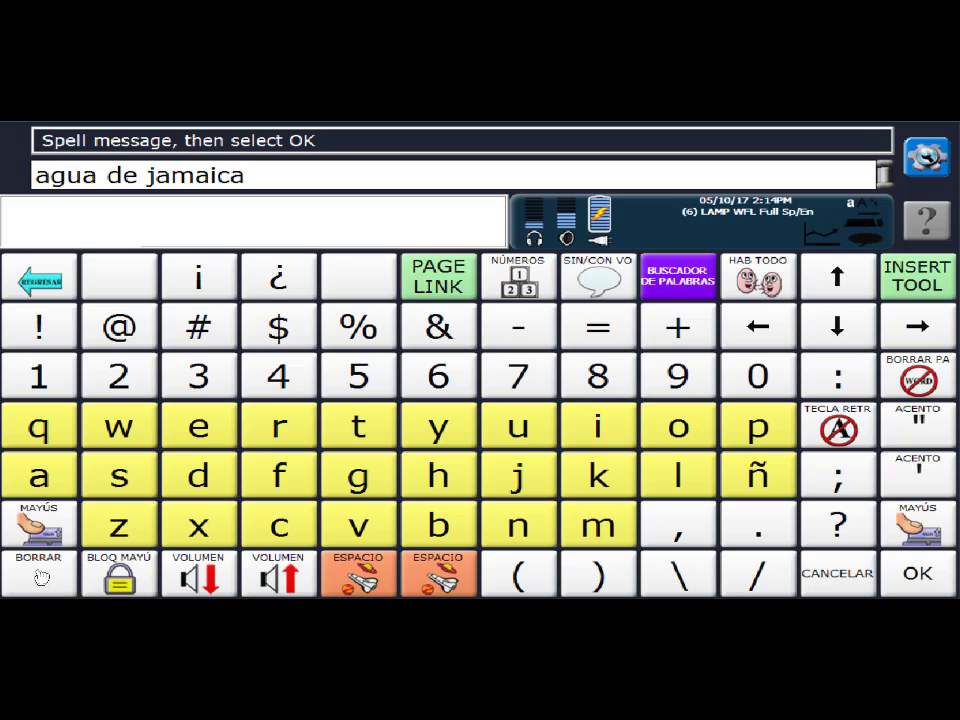
pyautogui.click(38, 576)
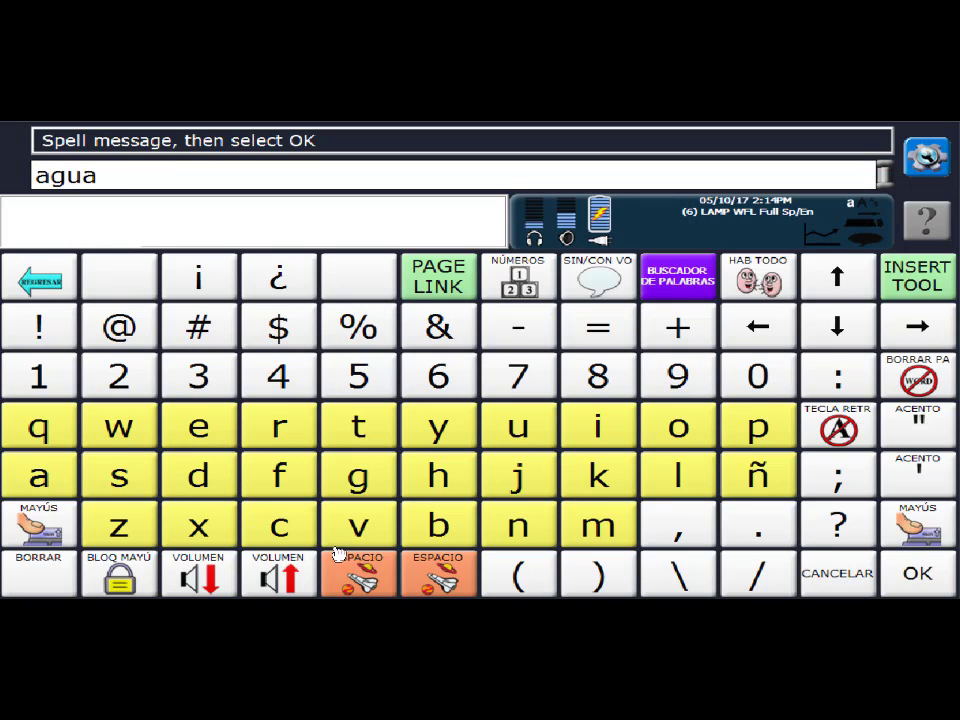
pyautogui.click(356, 572)
pyautogui.write(' fresca')
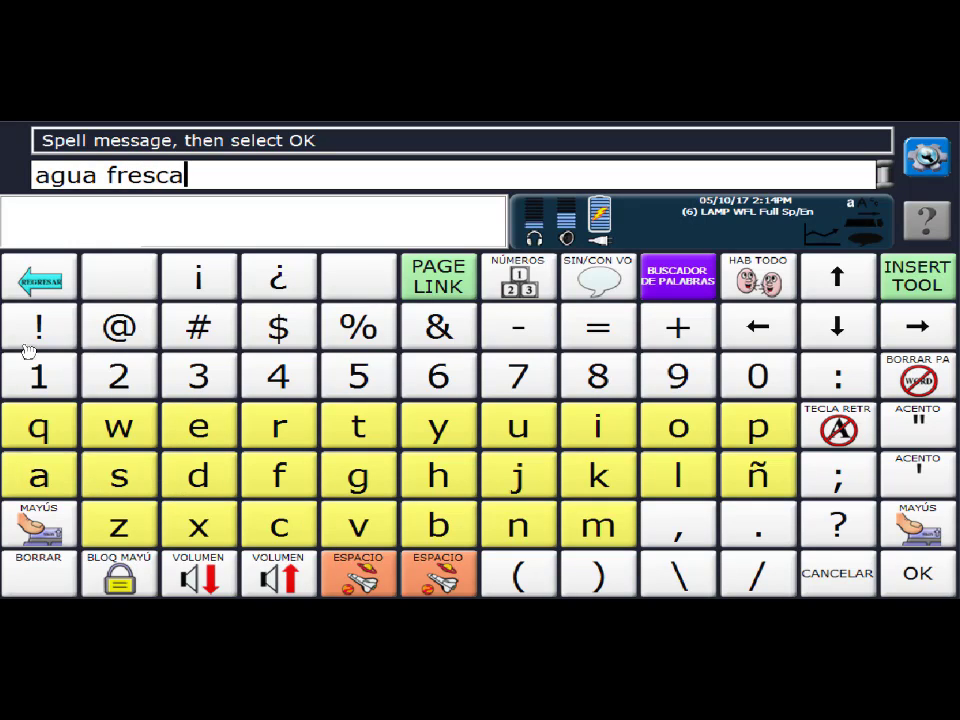
pyautogui.click(356, 572)
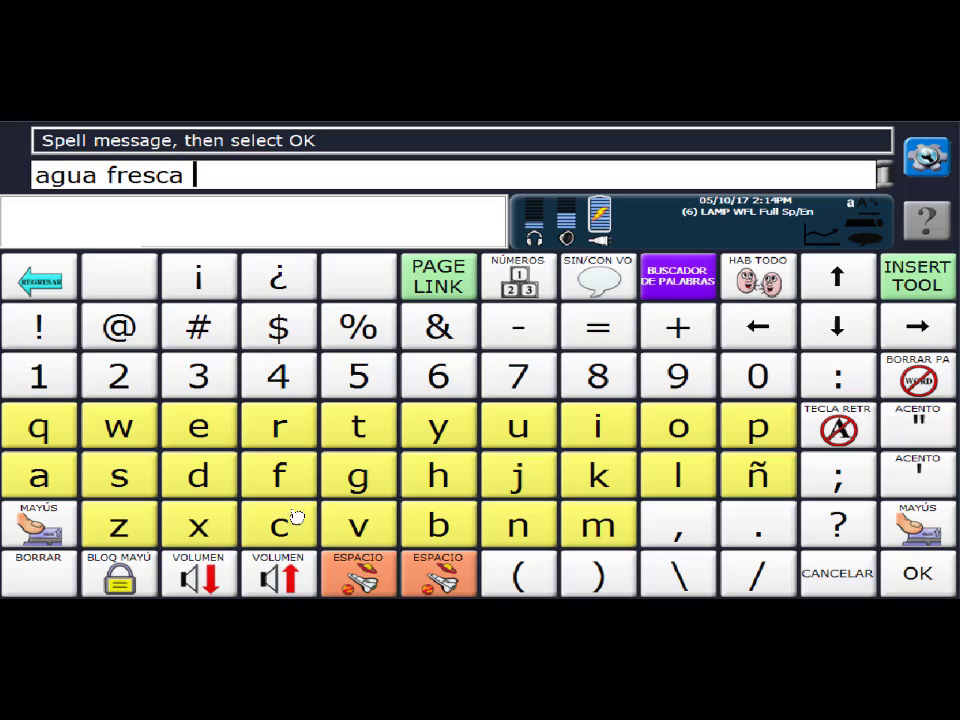
pyautogui.moveTo(200, 210)
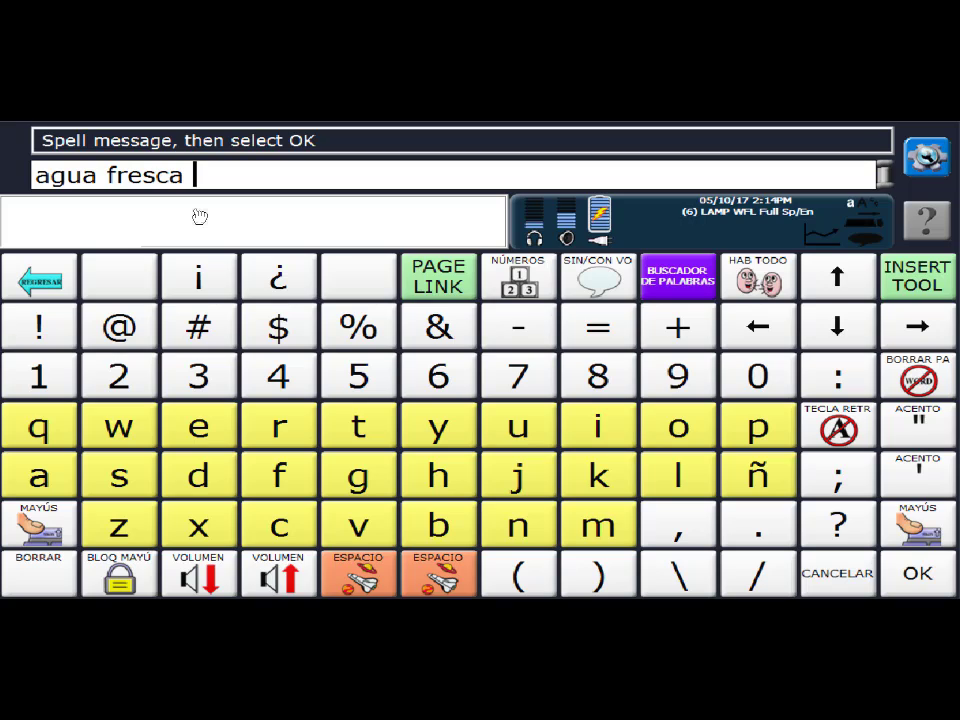
pyautogui.moveTo(188, 206)
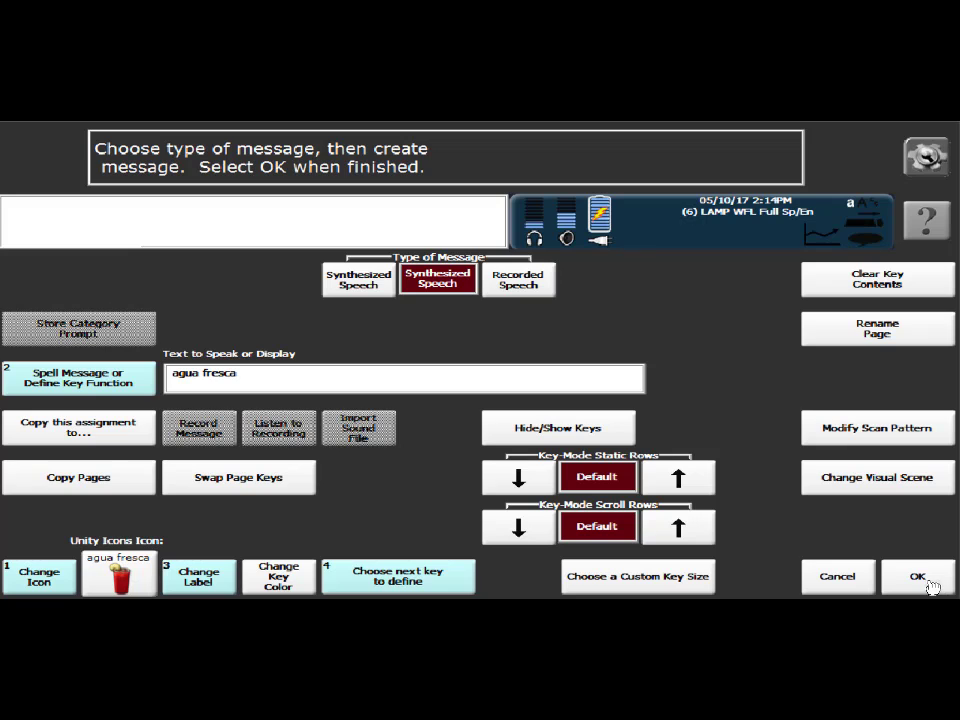
# Step: Save the key and test agua fresca on the beber page
pyautogui.click(916, 576)
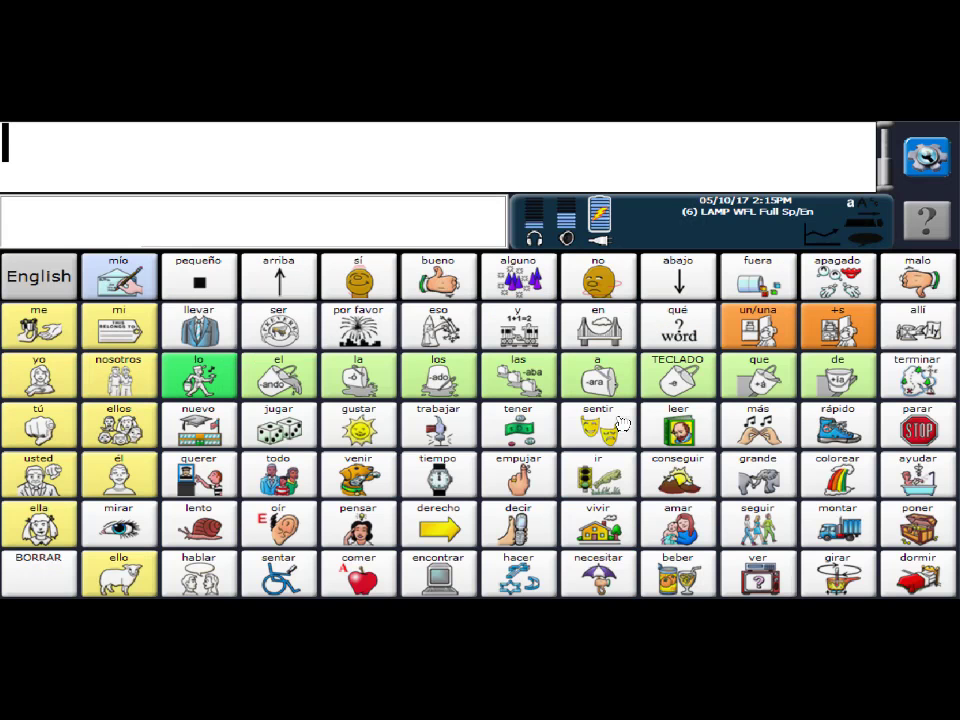
pyautogui.moveTo(444, 424)
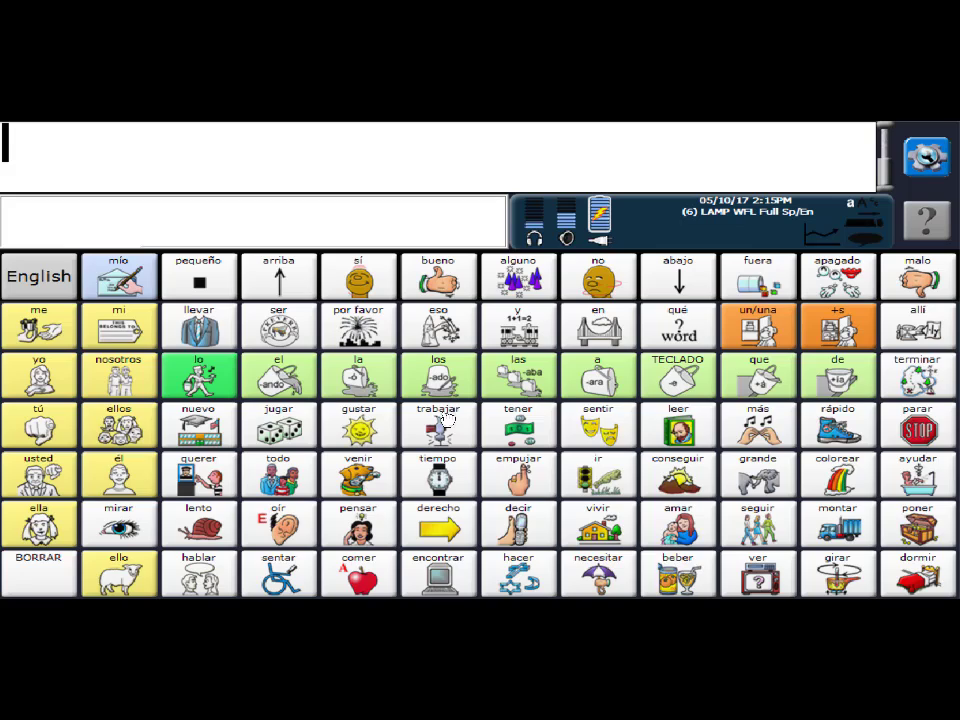
pyautogui.click(678, 572)
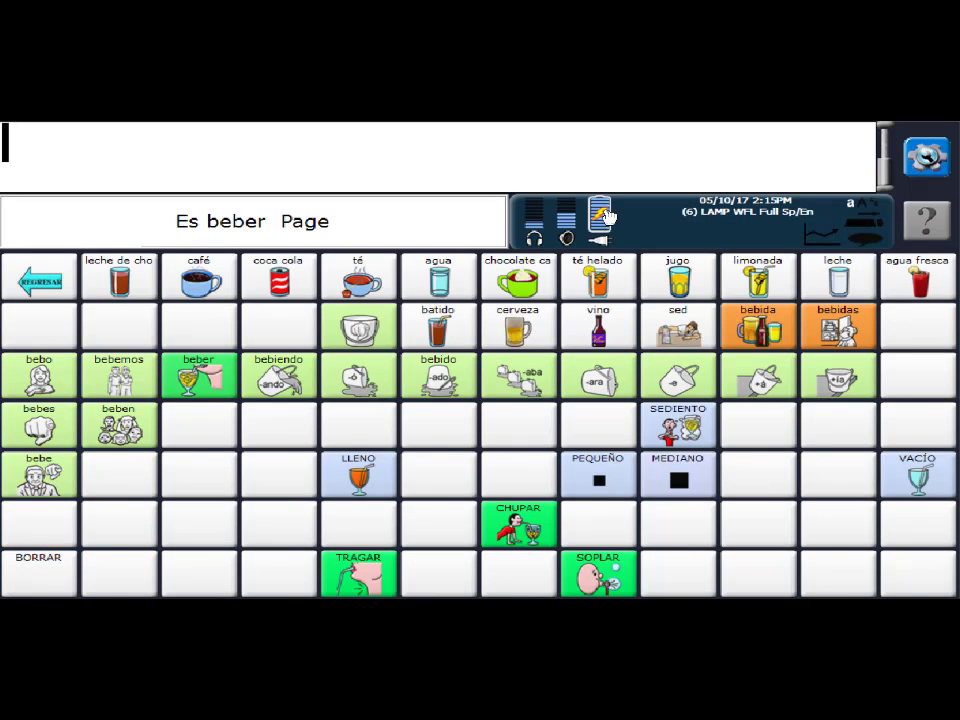
pyautogui.click(916, 276)
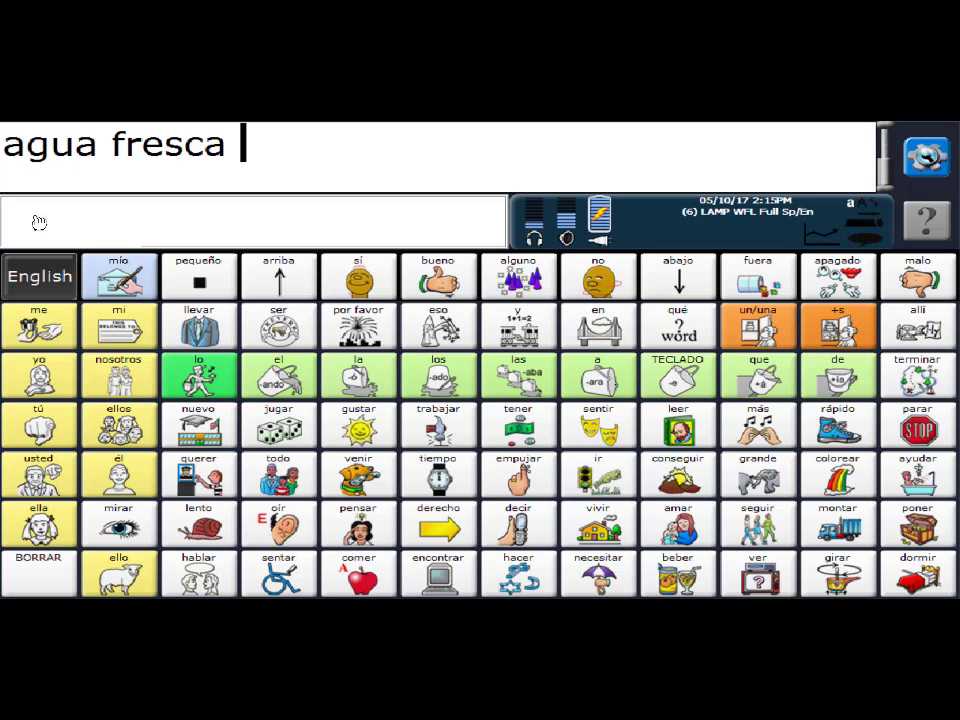
# Step: Toggle the vocabulary from the Spanish page to the English page
pyautogui.click(40, 276)
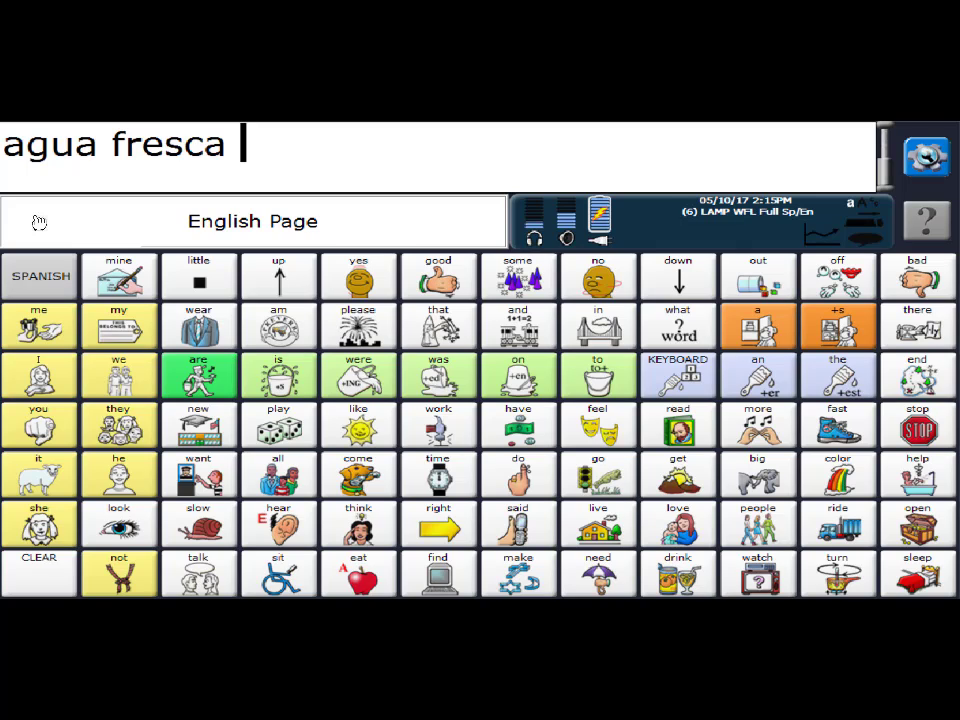
pyautogui.moveTo(728, 424)
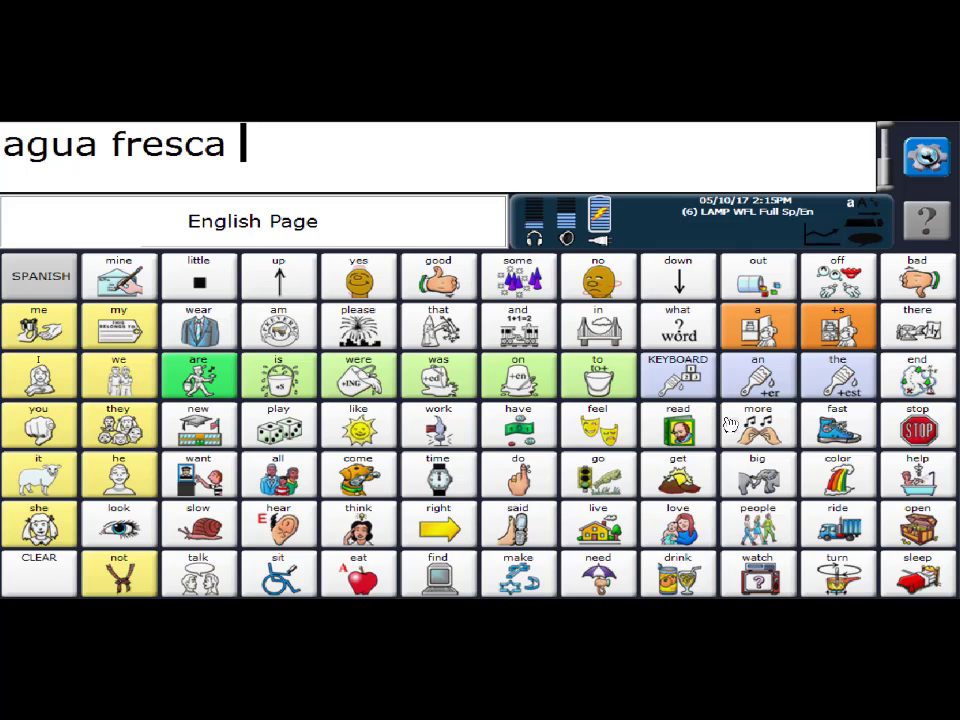
# Step: Bring up the Toolbox and its full setup menu grid
pyautogui.click(924, 156)
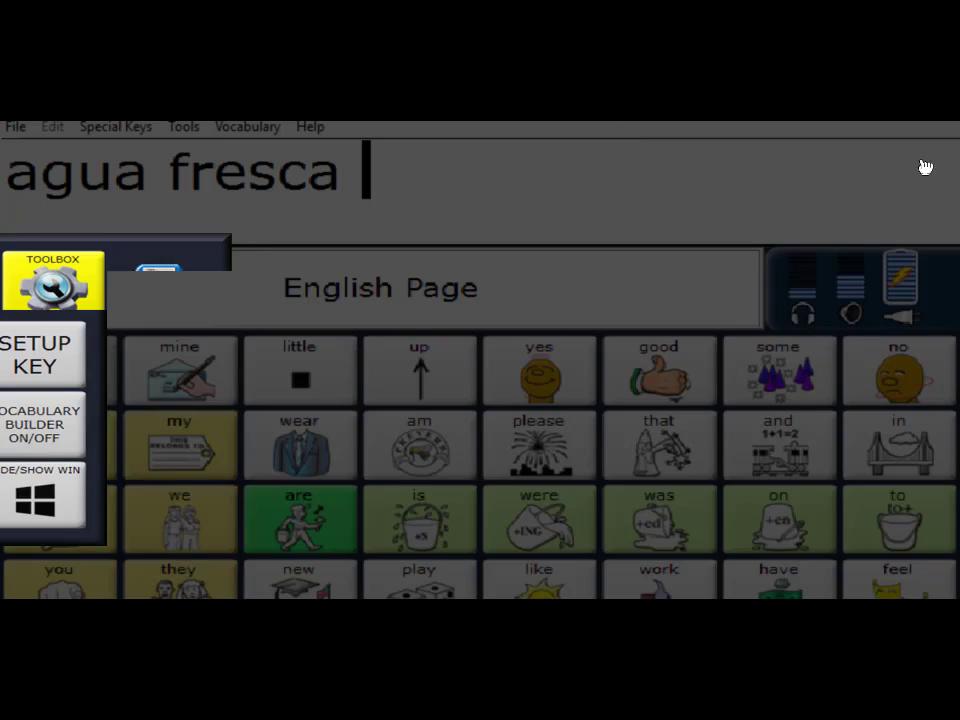
pyautogui.click(52, 284)
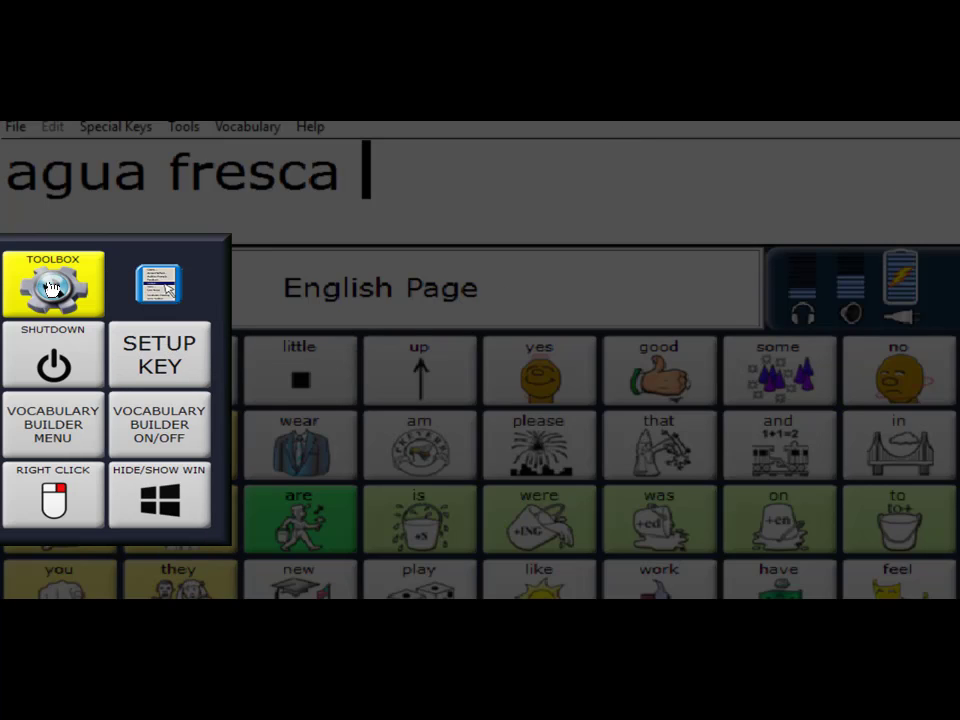
pyautogui.click(52, 284)
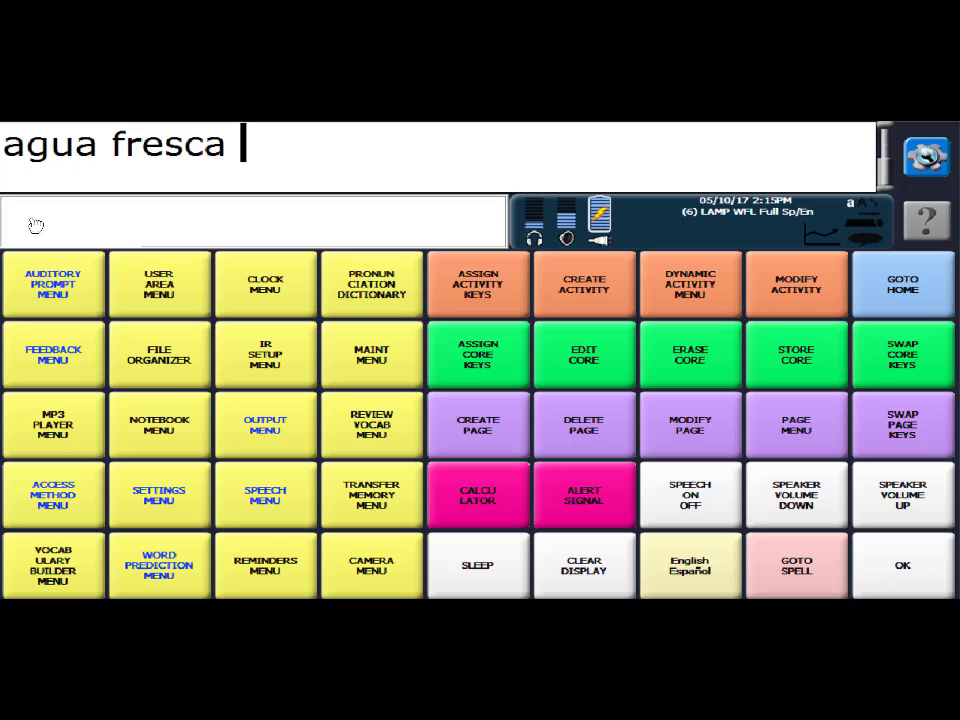
pyautogui.moveTo(182, 316)
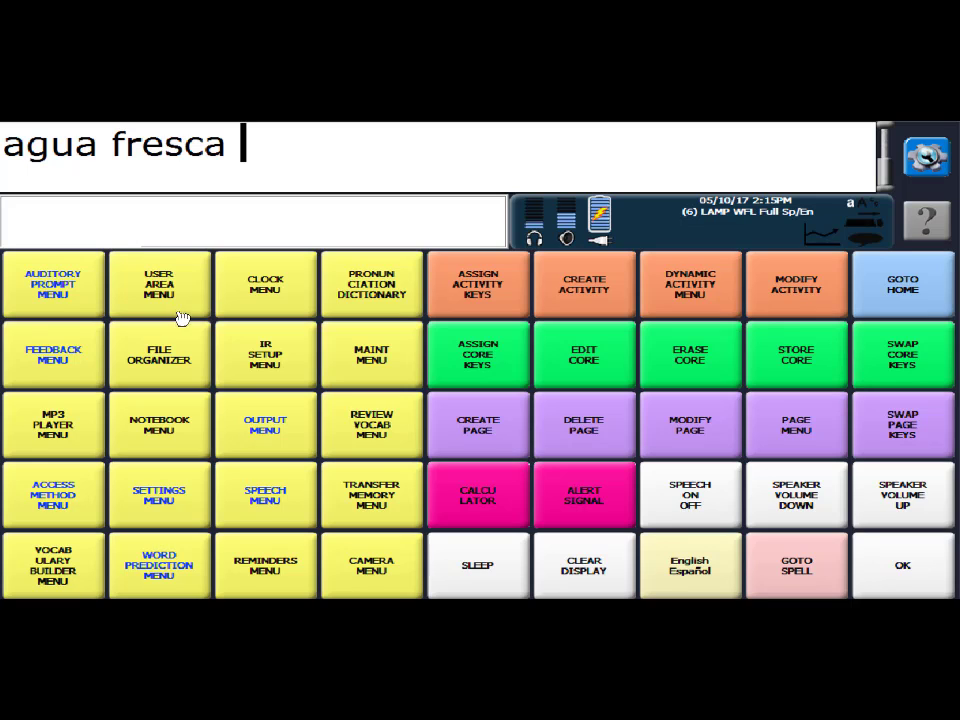
pyautogui.moveTo(120, 232)
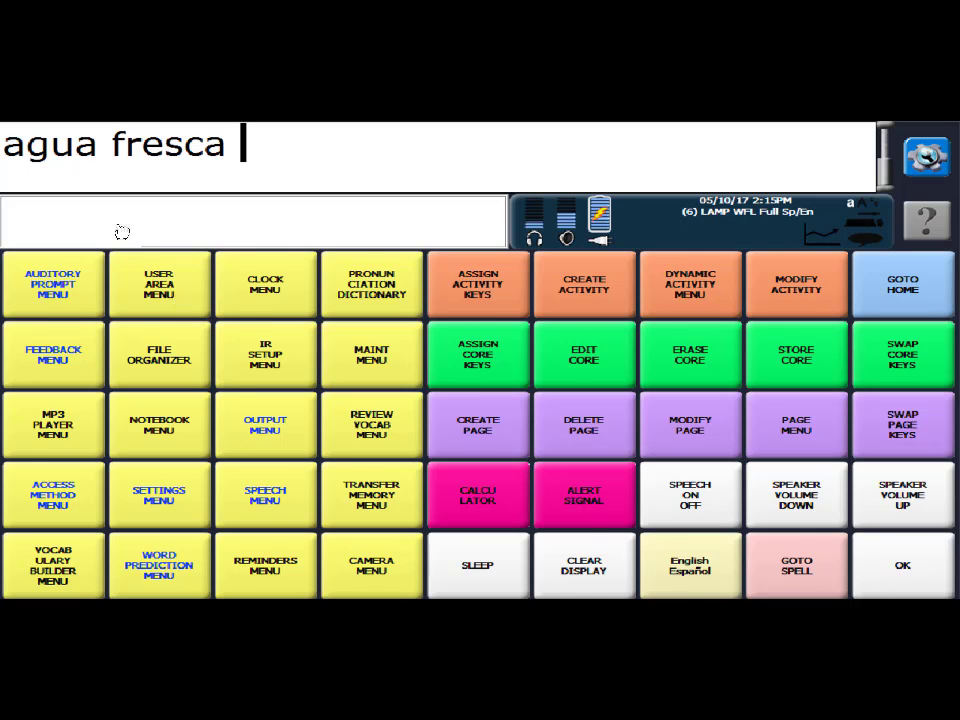
# Step: Set the communication language to English - United States via the User Area menu, then return to the vocabulary
pyautogui.click(158, 284)
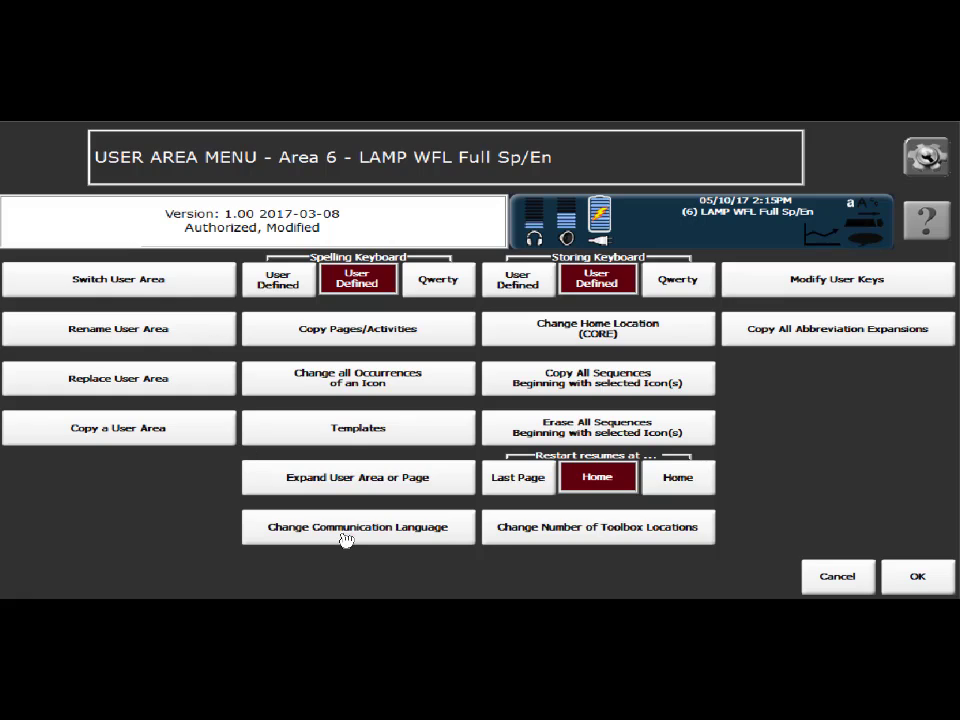
pyautogui.click(356, 528)
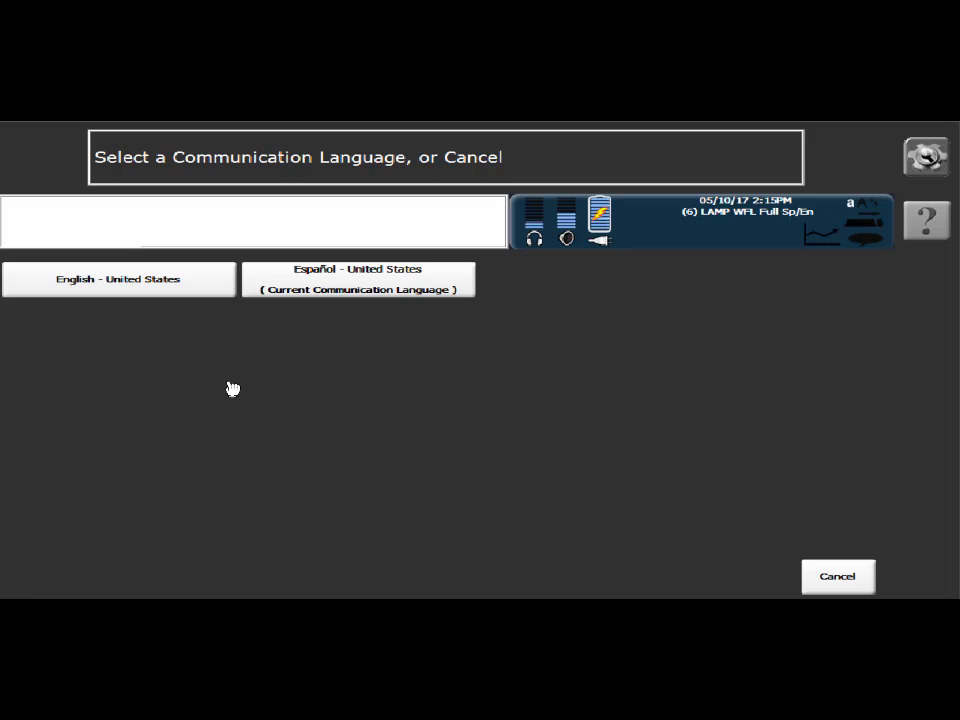
pyautogui.click(118, 280)
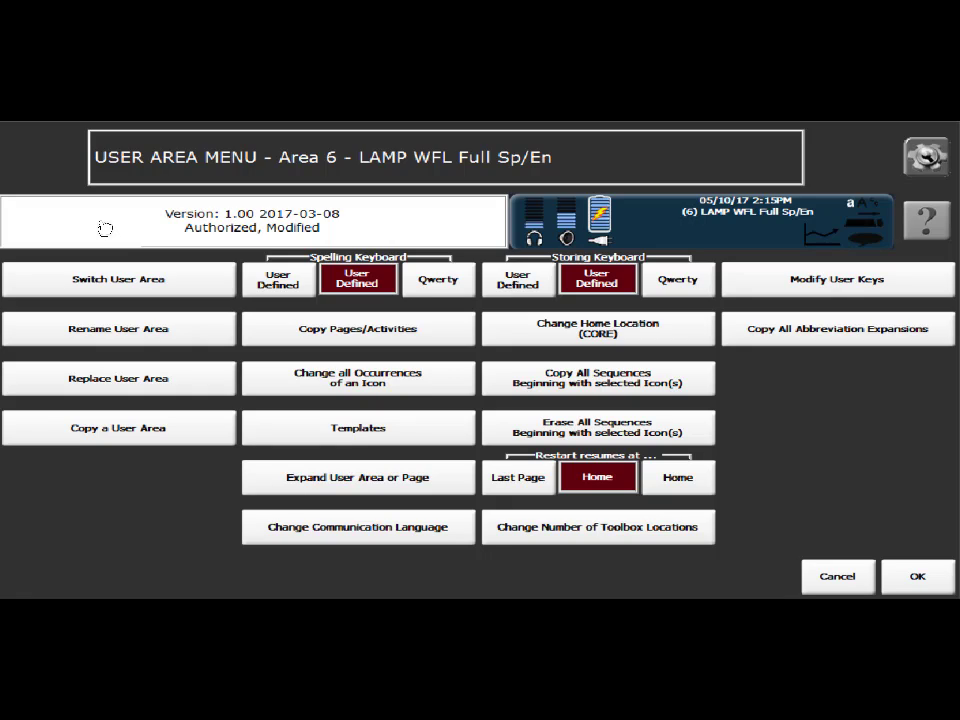
pyautogui.moveTo(196, 390)
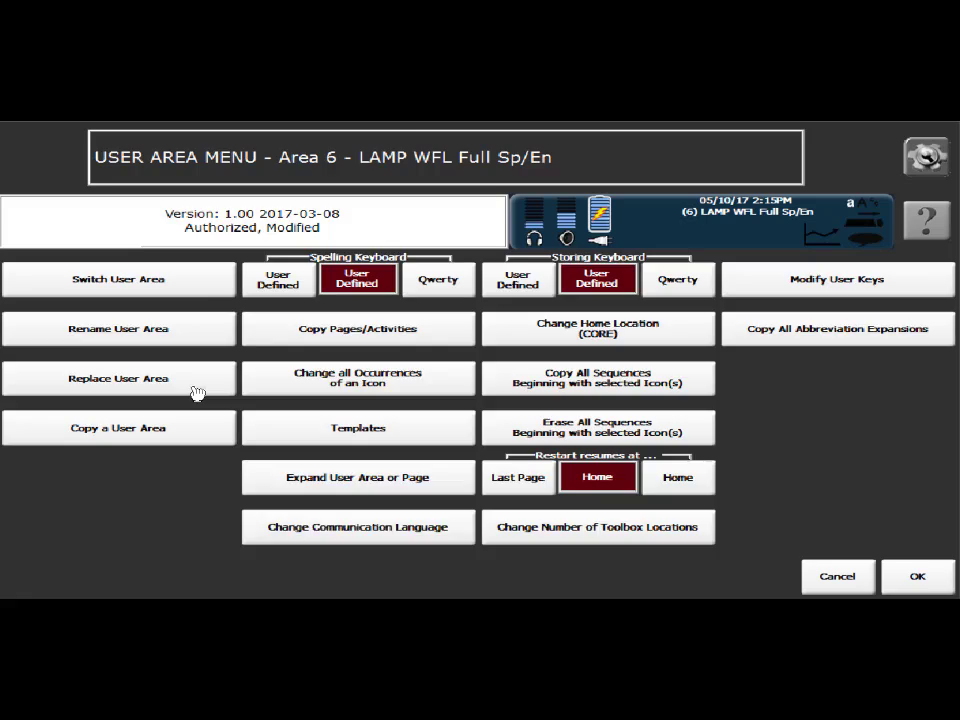
pyautogui.click(356, 528)
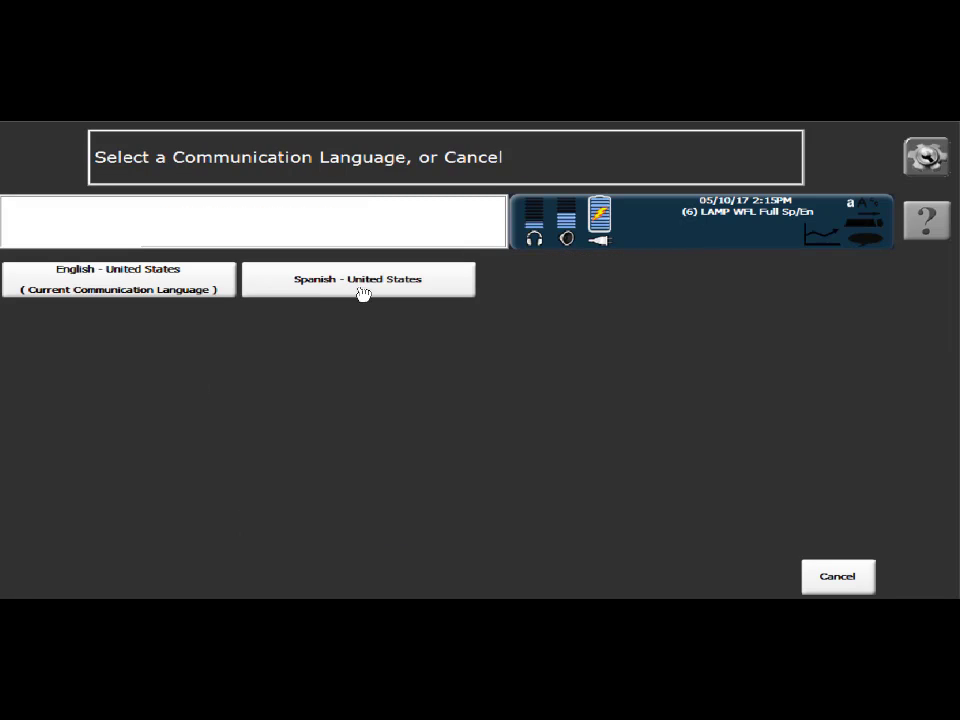
pyautogui.moveTo(126, 296)
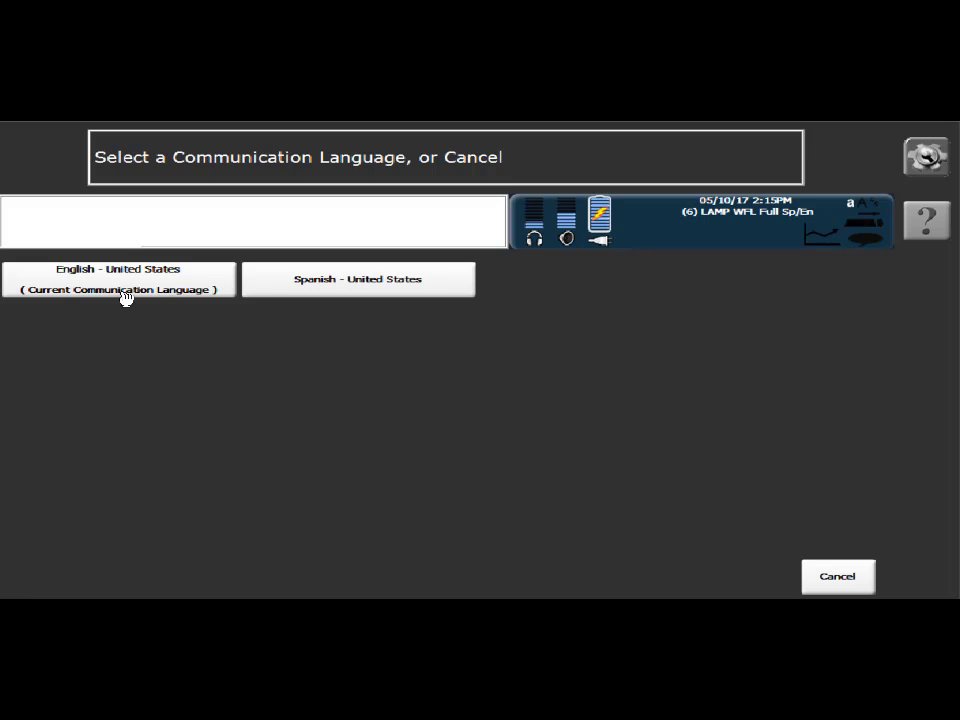
pyautogui.moveTo(824, 586)
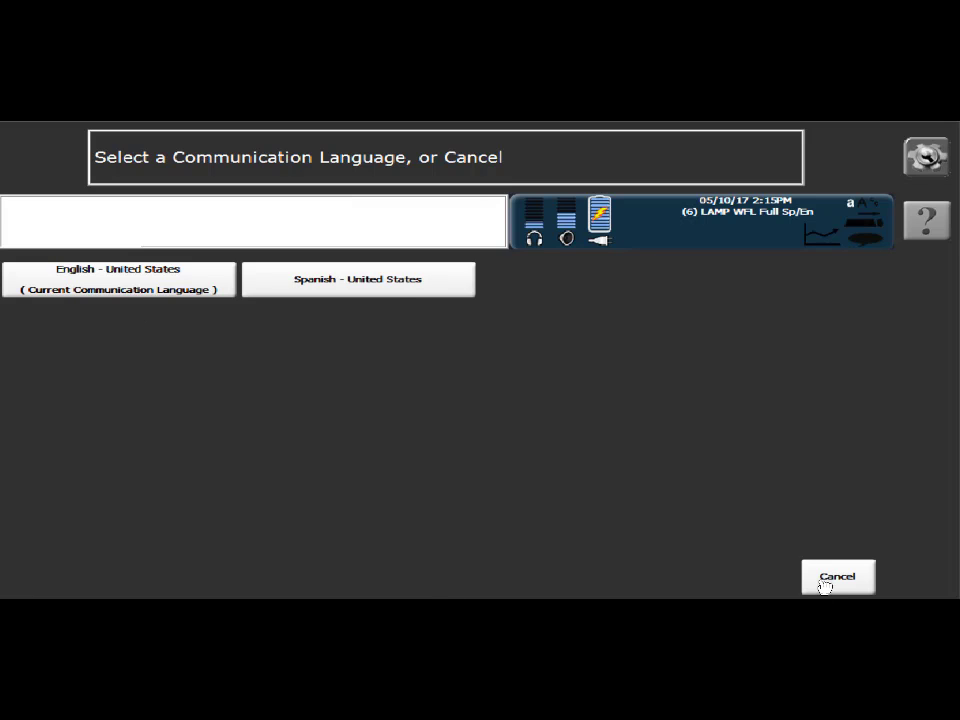
pyautogui.click(838, 576)
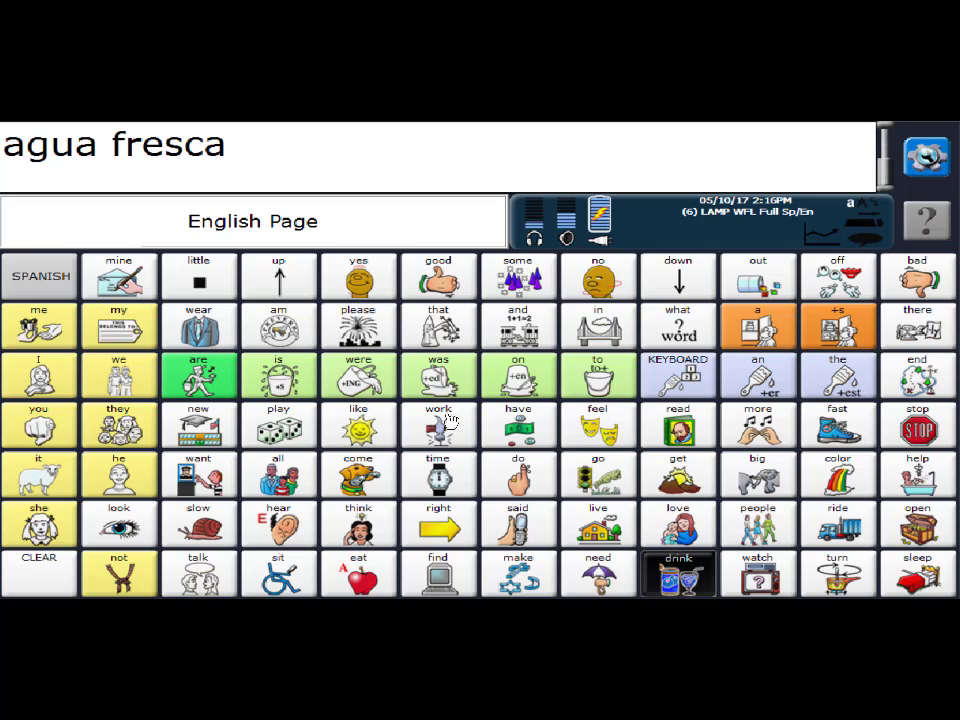
# Step: Go to the JUICE page of drink words to modify a key there
pyautogui.click(678, 572)
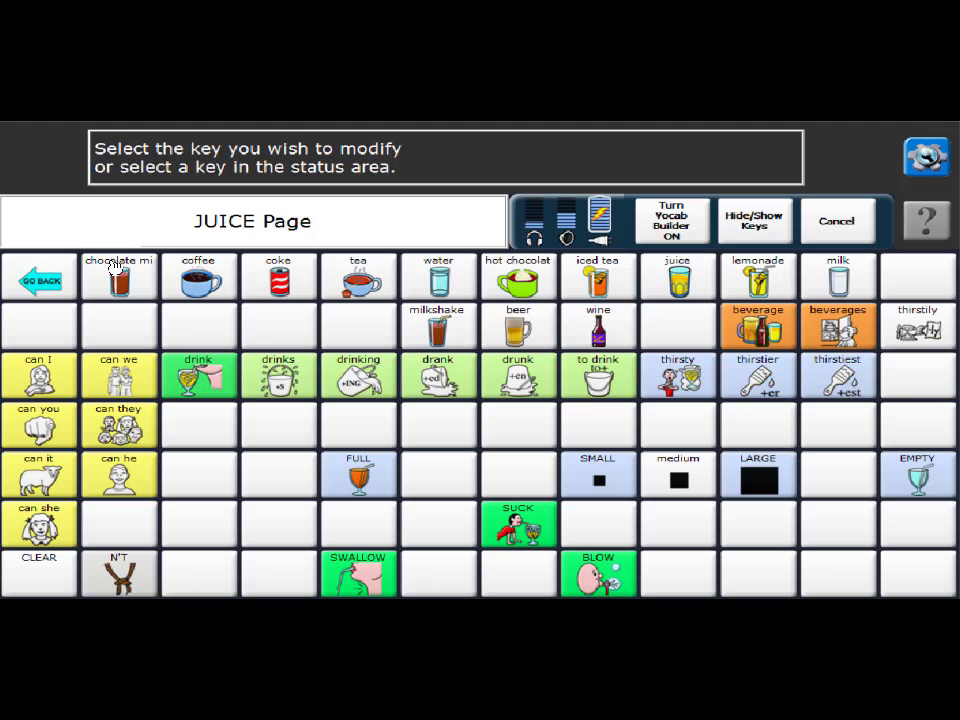
pyautogui.moveTo(44, 324)
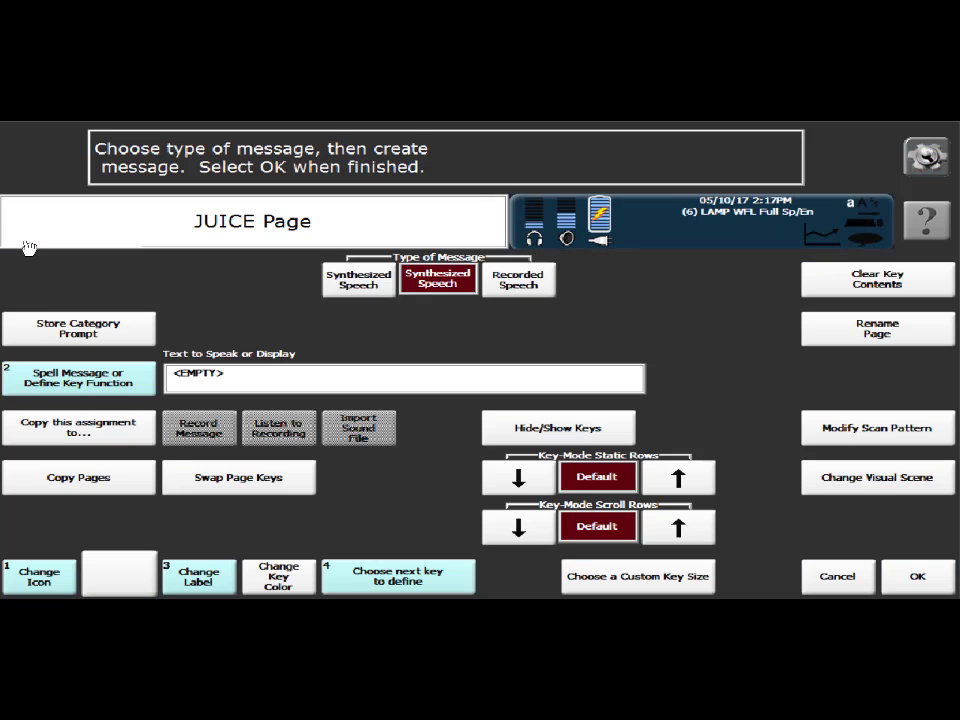
pyautogui.moveTo(64, 584)
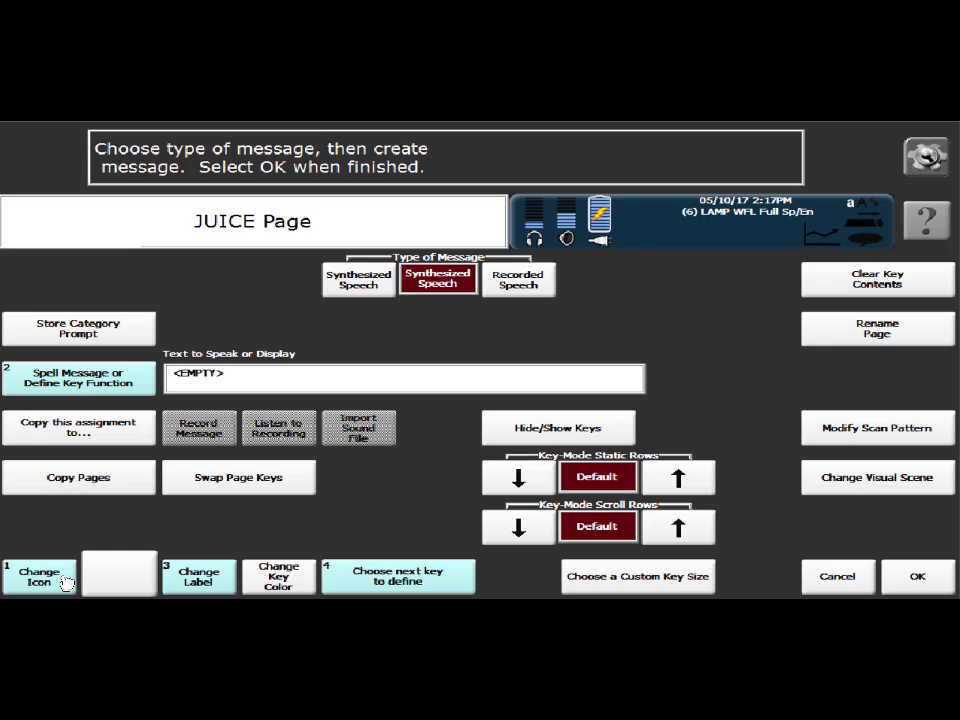
# Step: Search icons for 'fruit' and assign the FRUIT picture to the new key
pyautogui.click(40, 576)
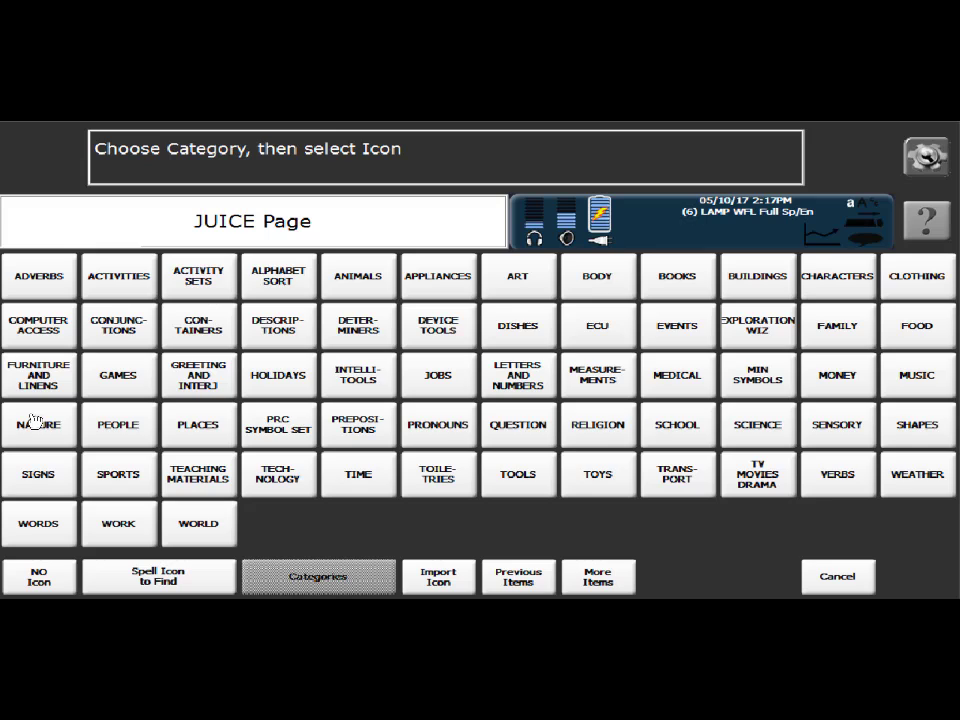
pyautogui.moveTo(152, 520)
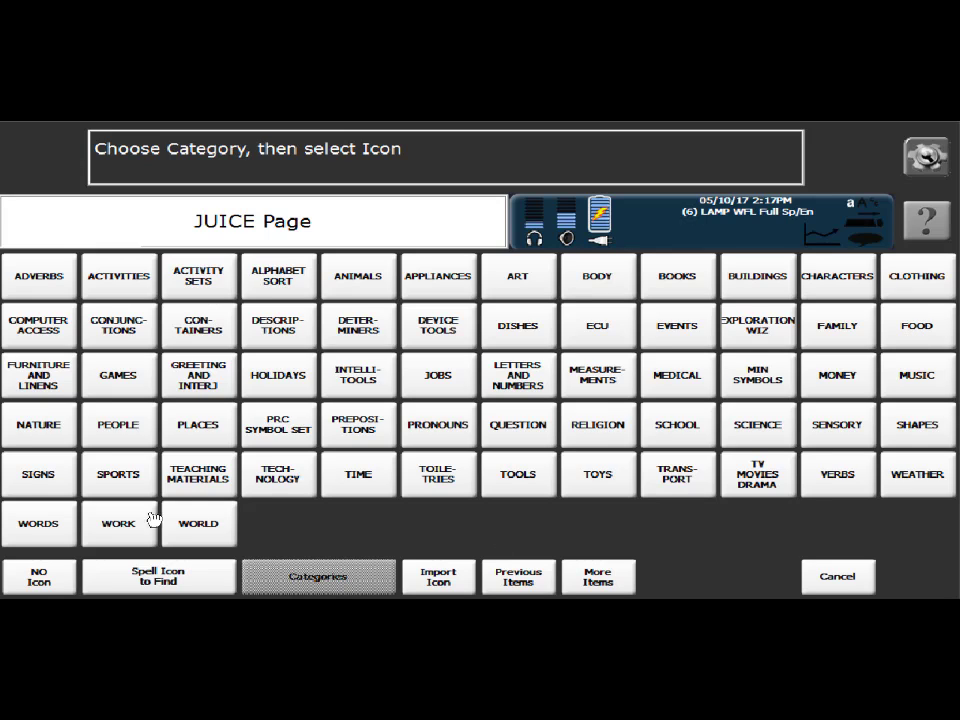
pyautogui.click(160, 576)
pyautogui.write('fruit')
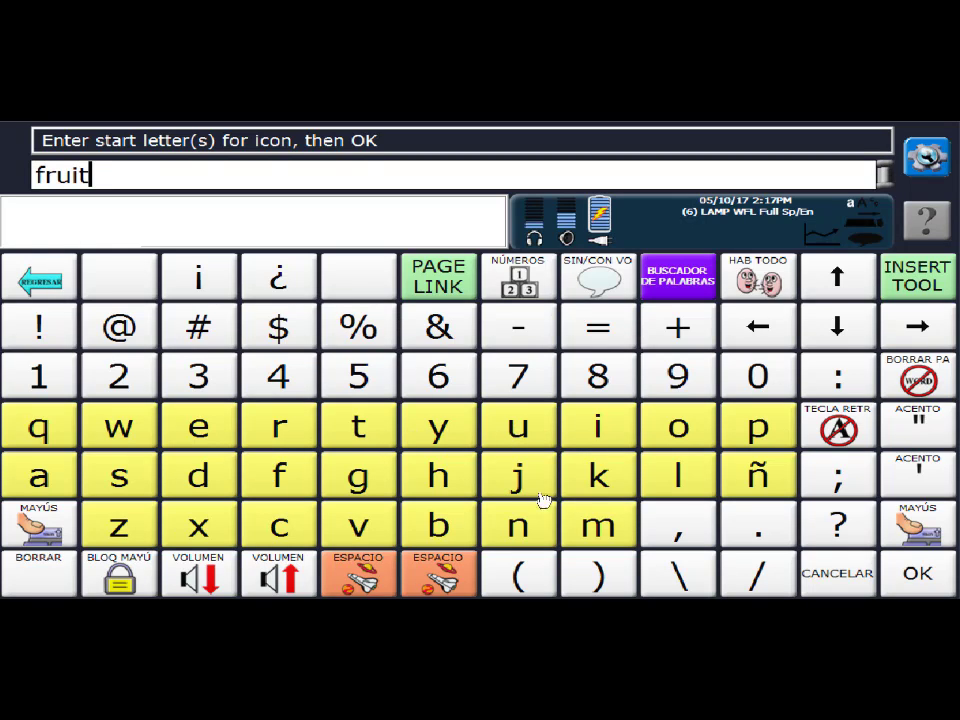
pyautogui.click(916, 572)
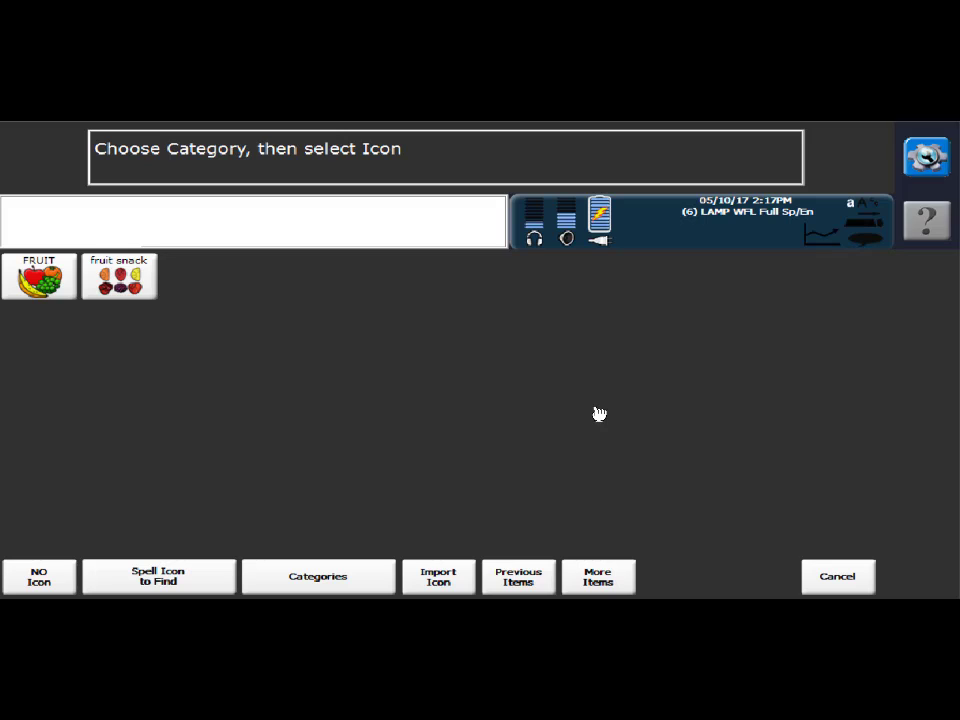
pyautogui.click(38, 276)
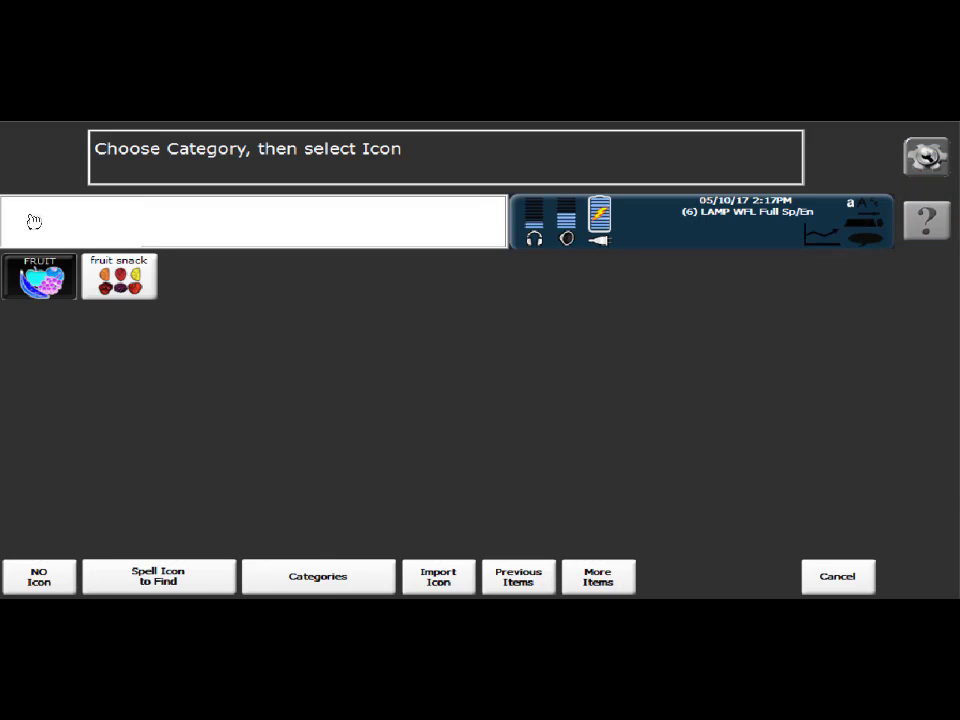
pyautogui.click(40, 276)
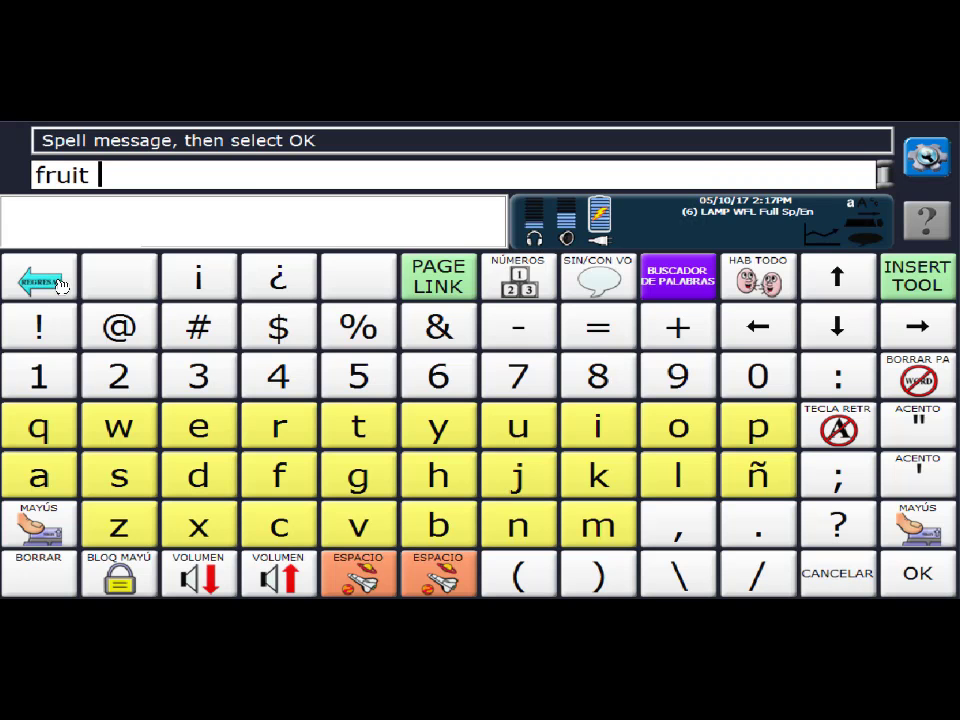
# Step: Replace the key's leftover 'fruit' message with 'smoothie' and confirm it
pyautogui.click(40, 276)
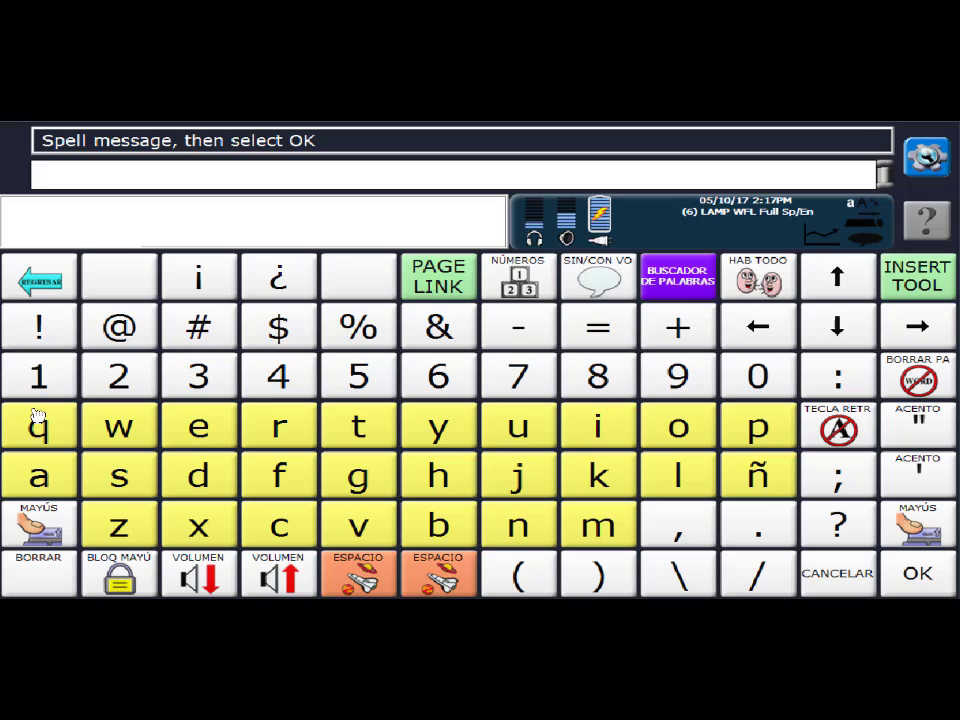
pyautogui.click(118, 474)
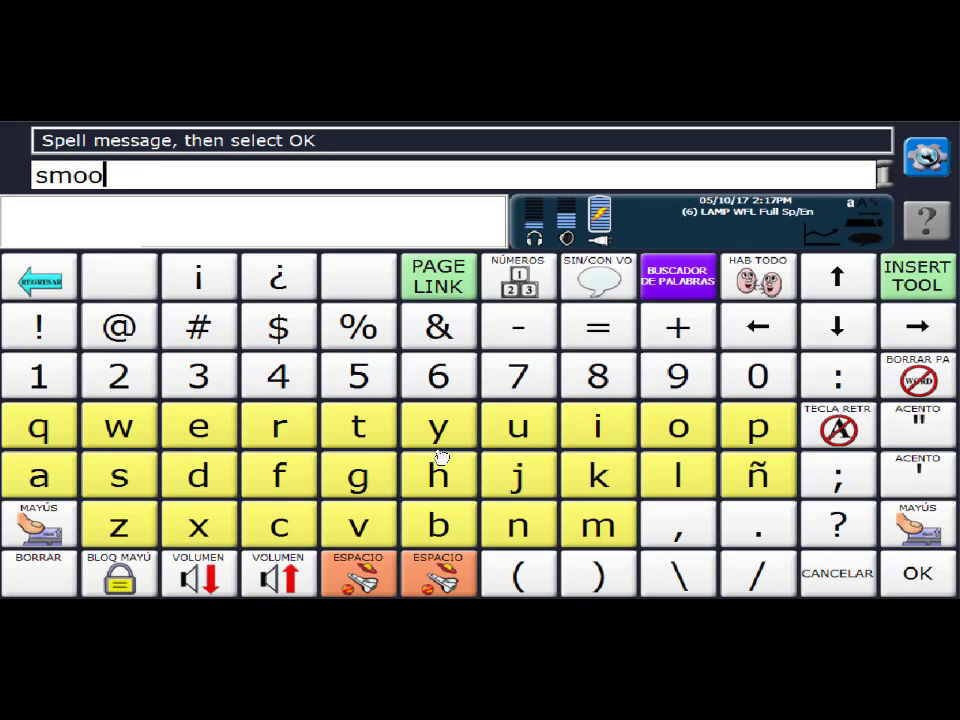
pyautogui.click(436, 476)
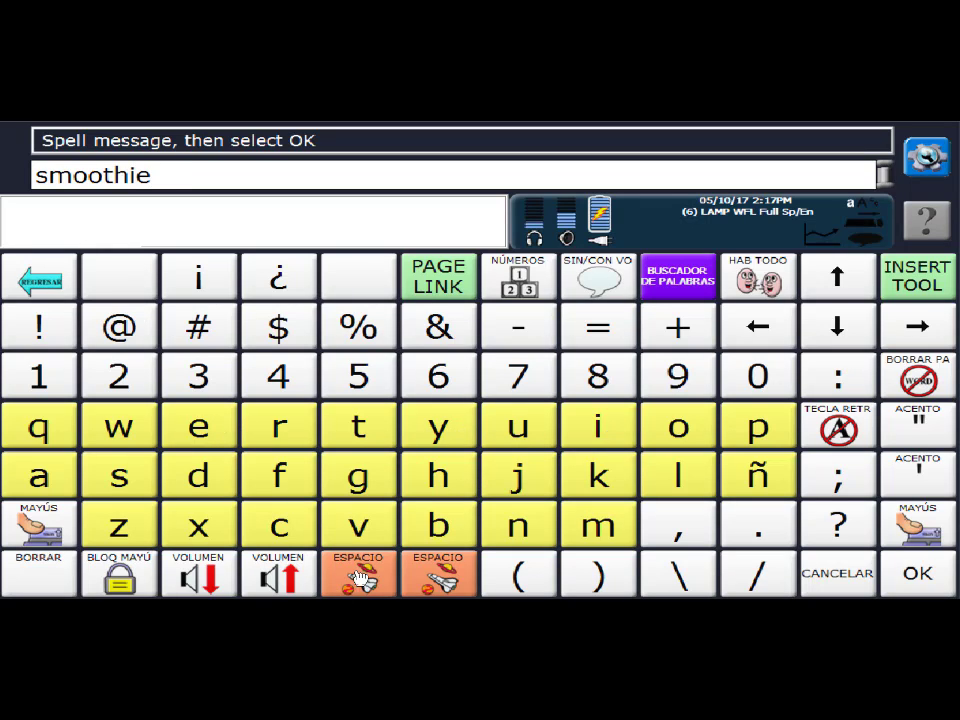
pyautogui.click(916, 572)
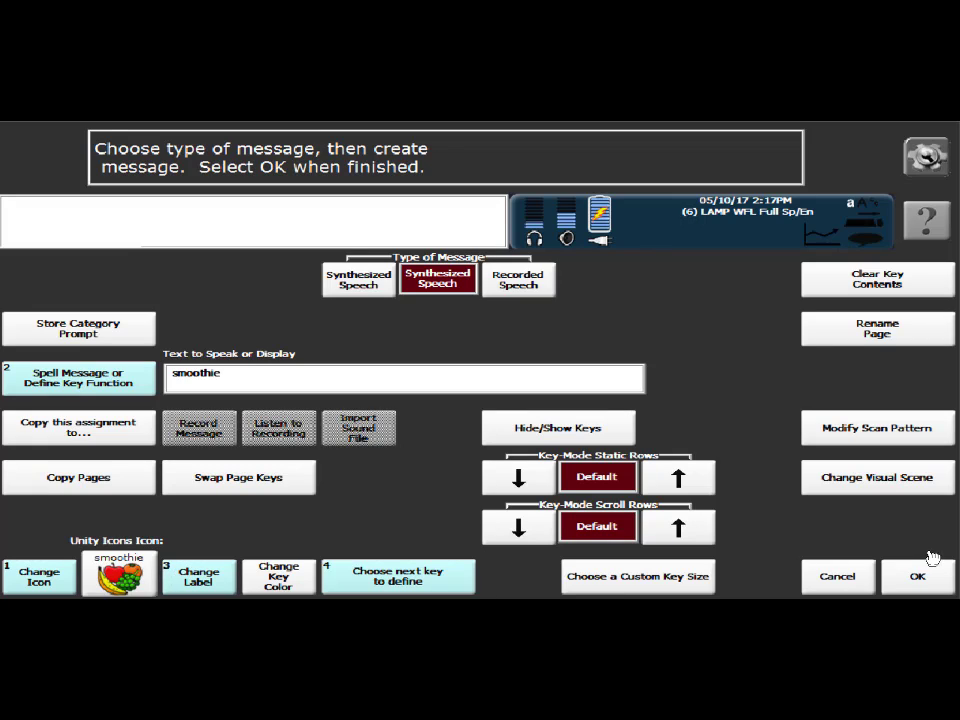
# Step: Save the key, return to the JUICE page and speak 'smoothie' after 'agua fresca'
pyautogui.click(916, 576)
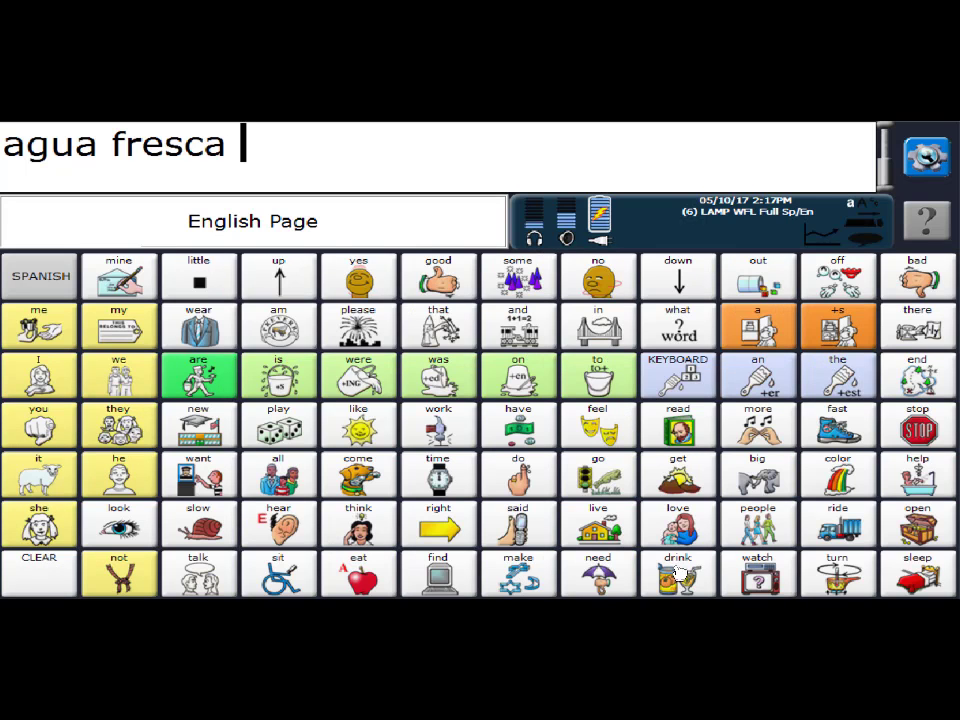
pyautogui.click(676, 572)
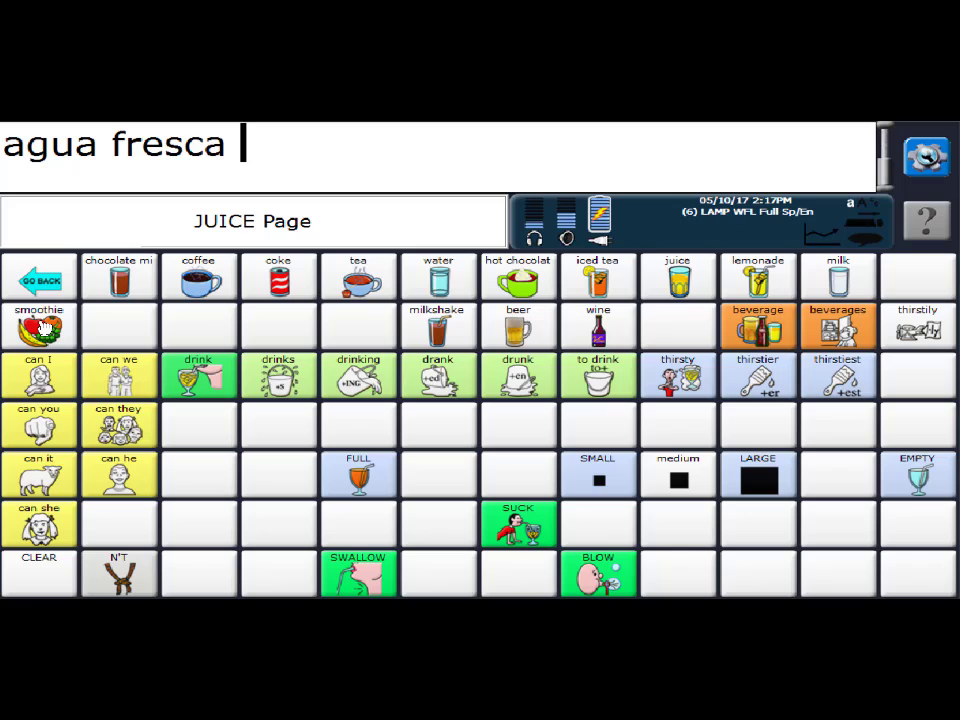
pyautogui.click(40, 324)
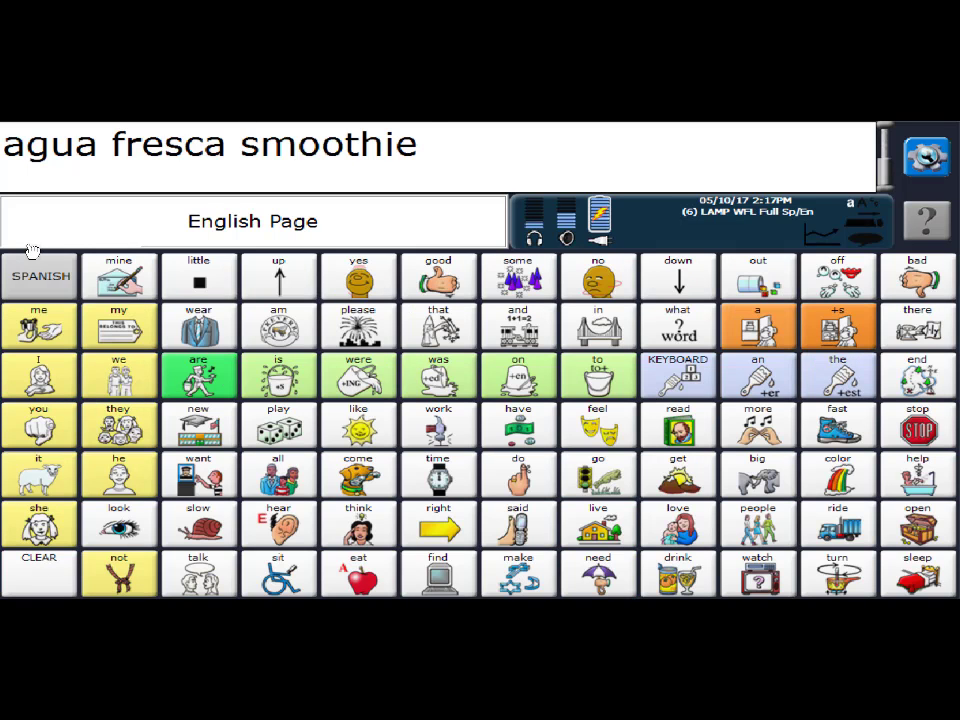